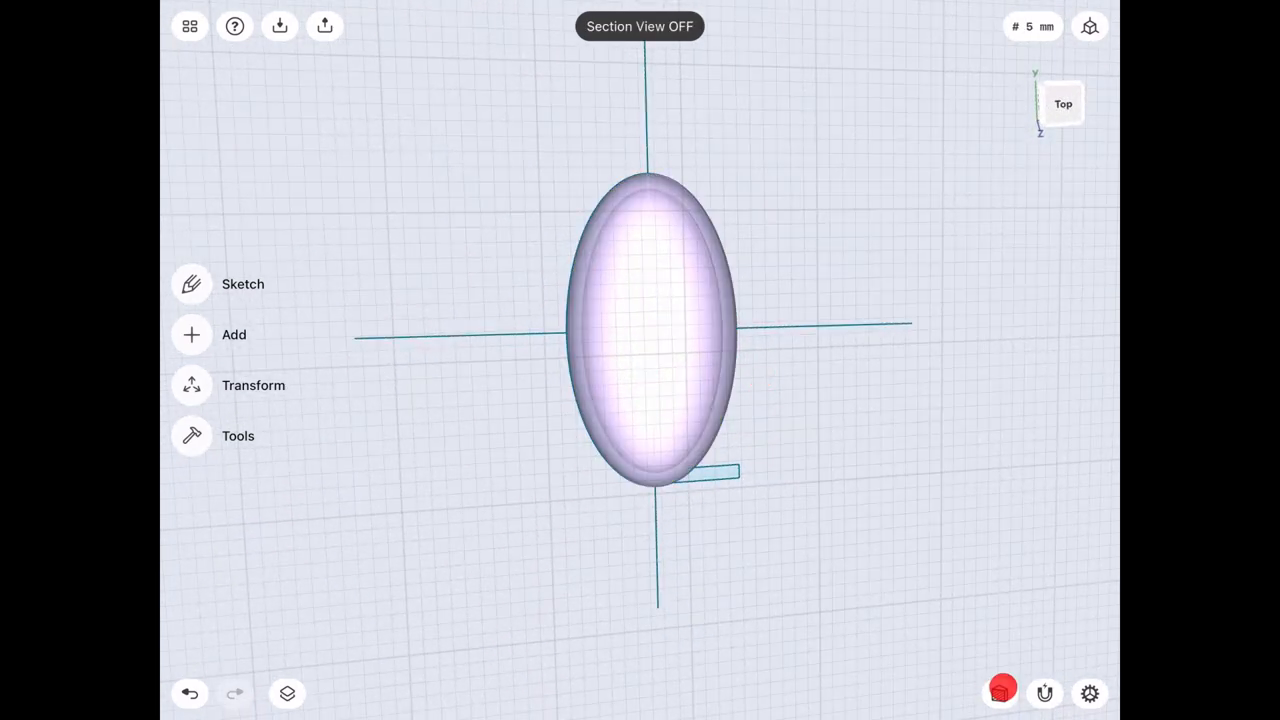
Sweep the rectangular profile along the helix to coil a ribbon around the ellipsoid, then begin combining them.
{"action": "left_click", "coordinate": [312, 692]}
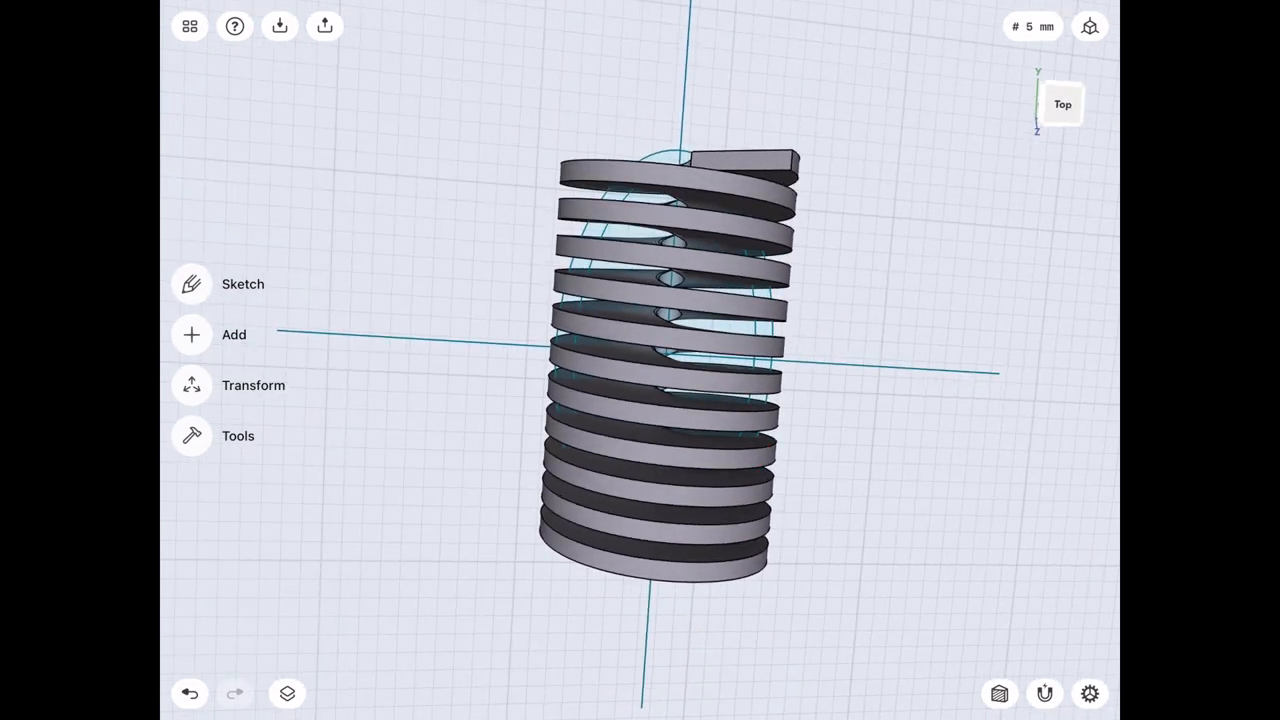
{"action": "left_click", "coordinate": [288, 694]}
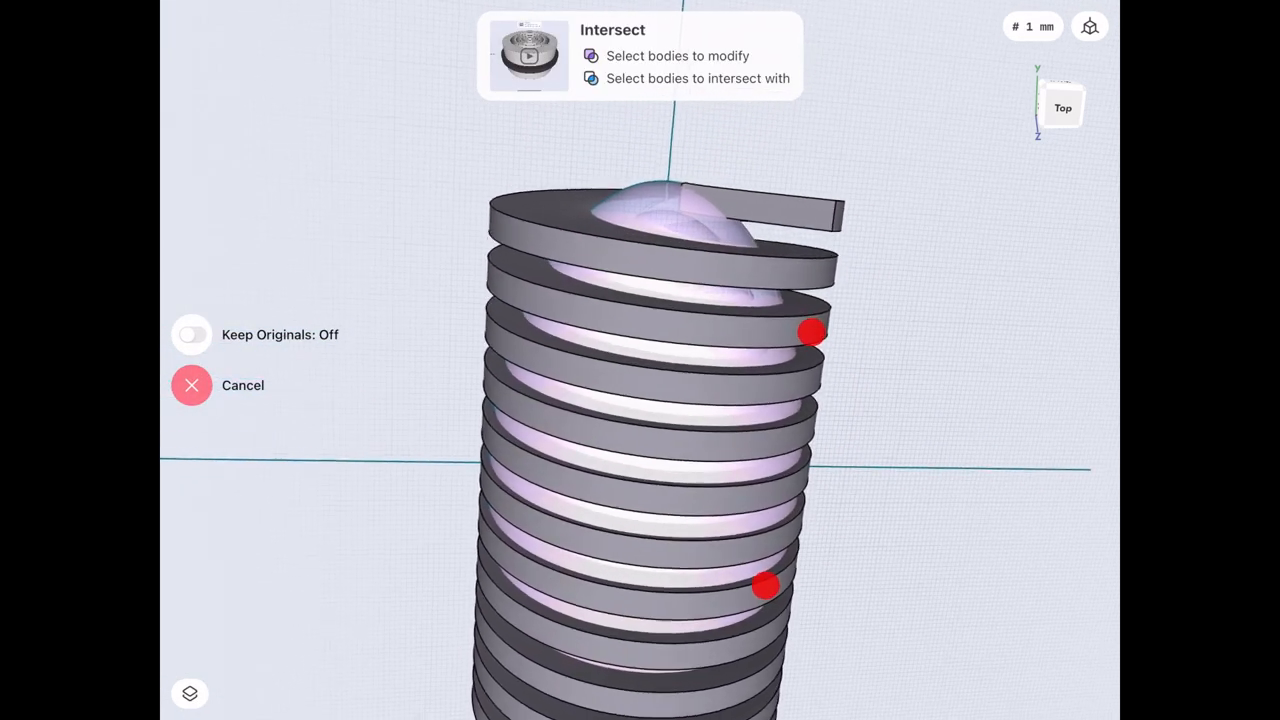
Intersect the coil with the ellipsoid to leave an egg-shaped spiral ribbon and select its edges.
{"action": "left_click", "coordinate": [656, 216]}
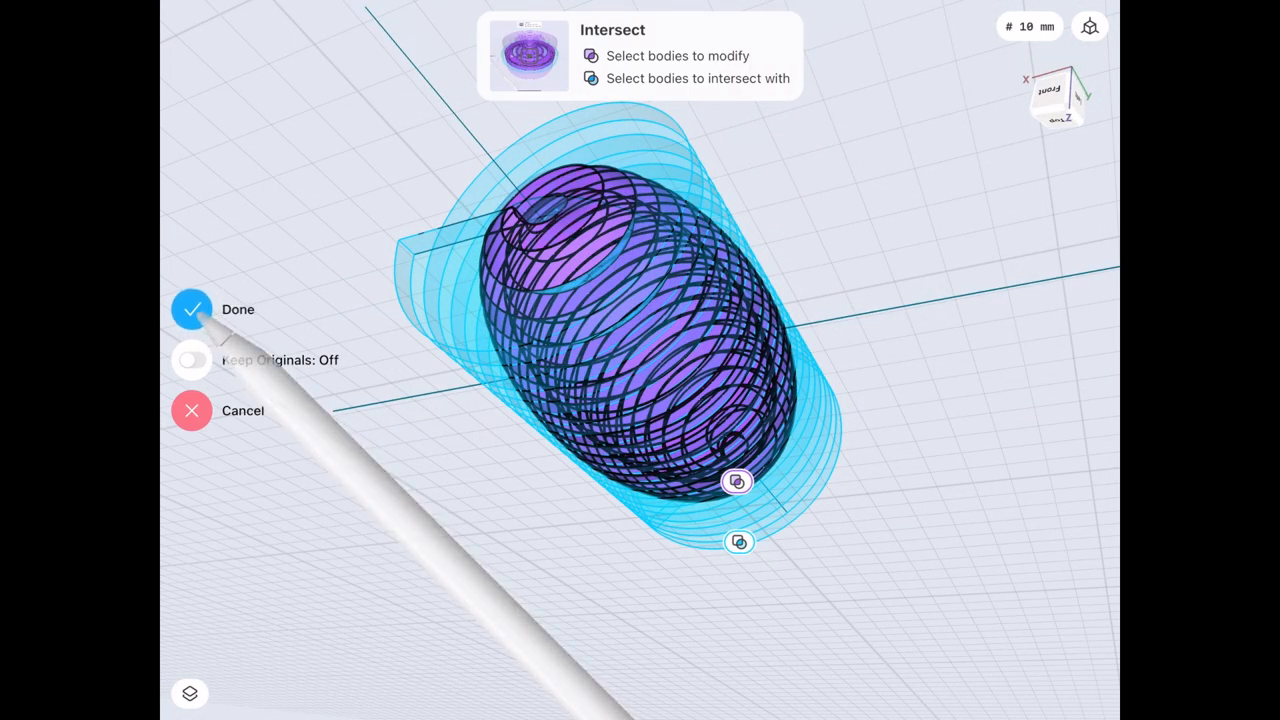
{"action": "left_click", "coordinate": [192, 308]}
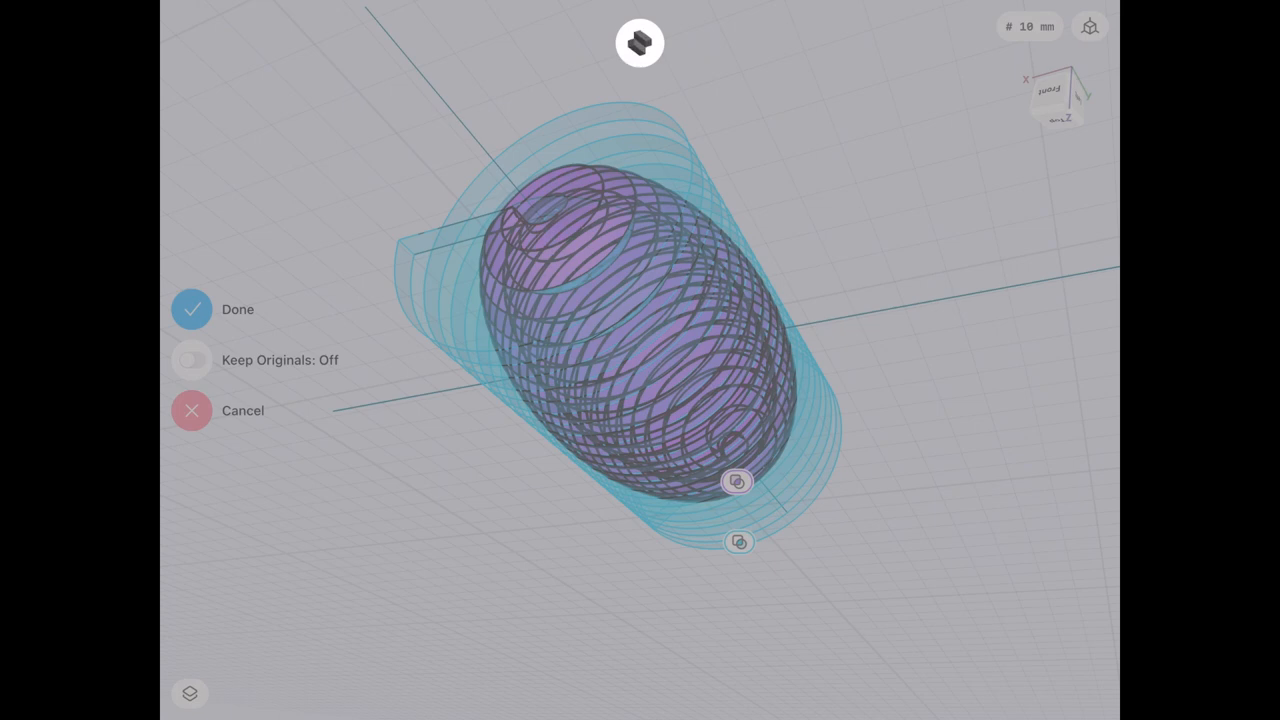
{"action": "left_click", "coordinate": [192, 308]}
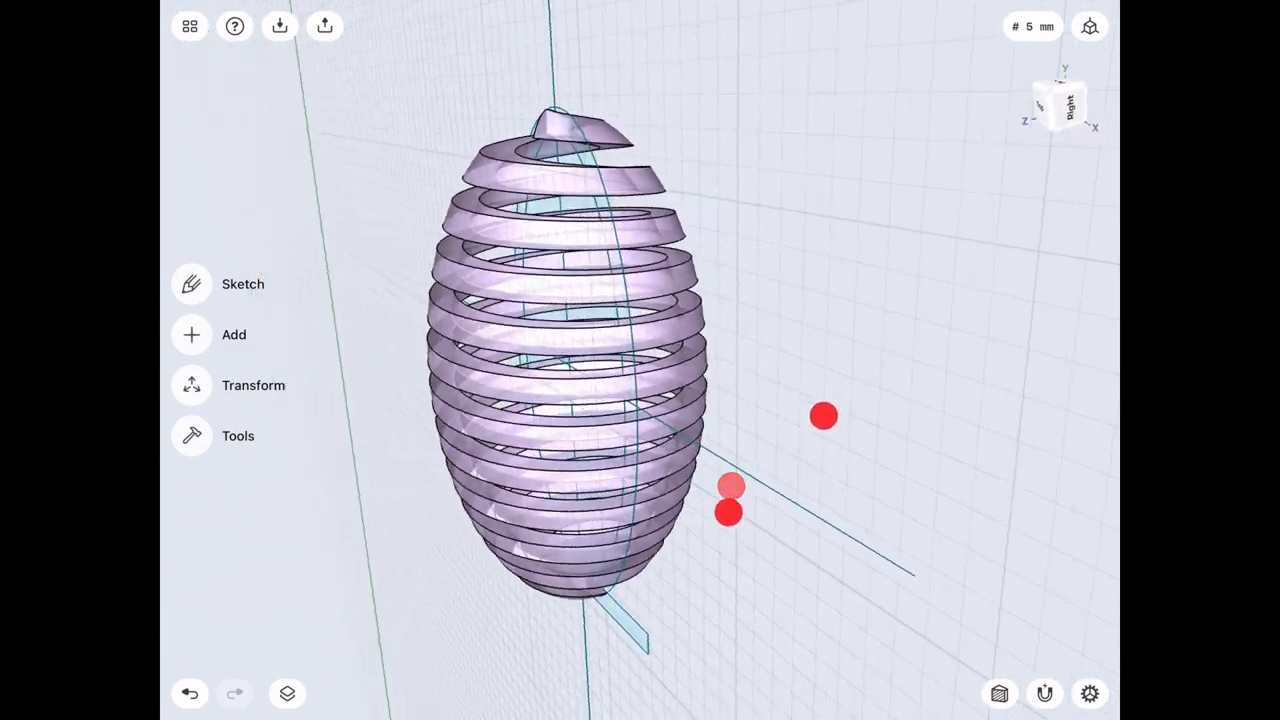
{"action": "left_click", "coordinate": [288, 694]}
{"action": "type", "text": "2."}
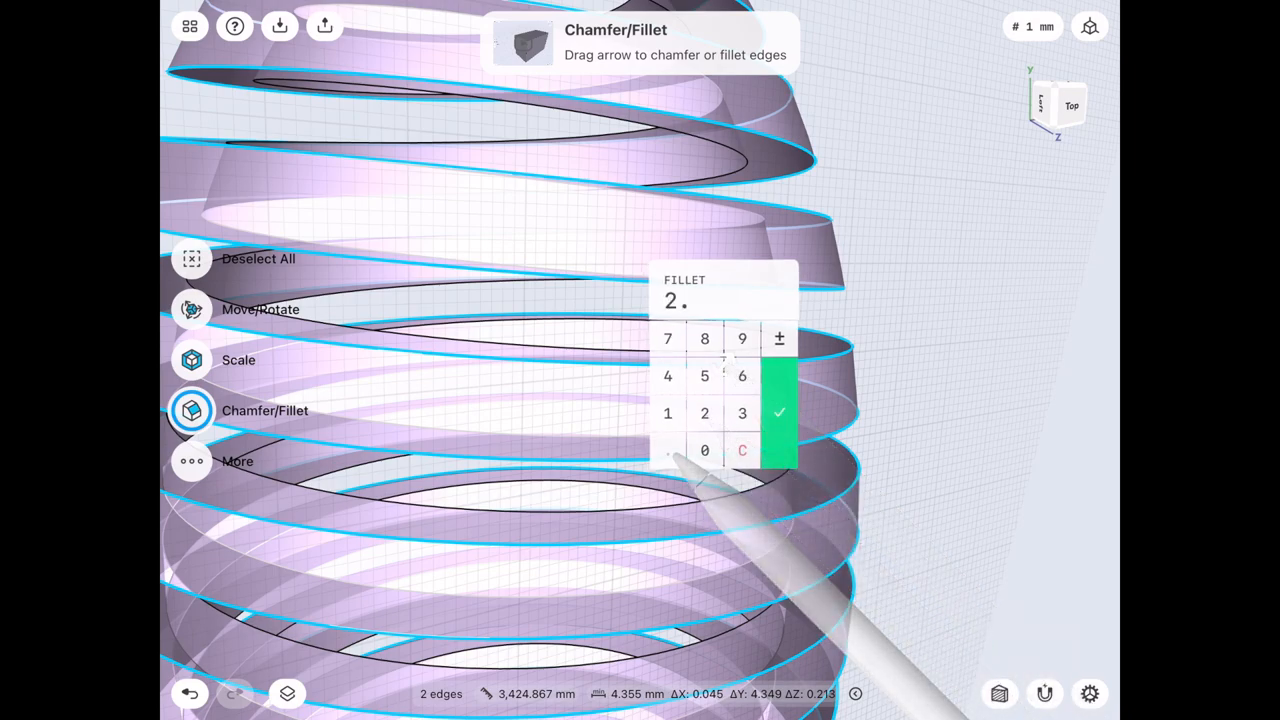
Fillet the ribbon edges 2 mm and the remaining sharp edges 2.2 mm so the coil reads as round wire.
{"action": "left_click", "coordinate": [778, 410]}
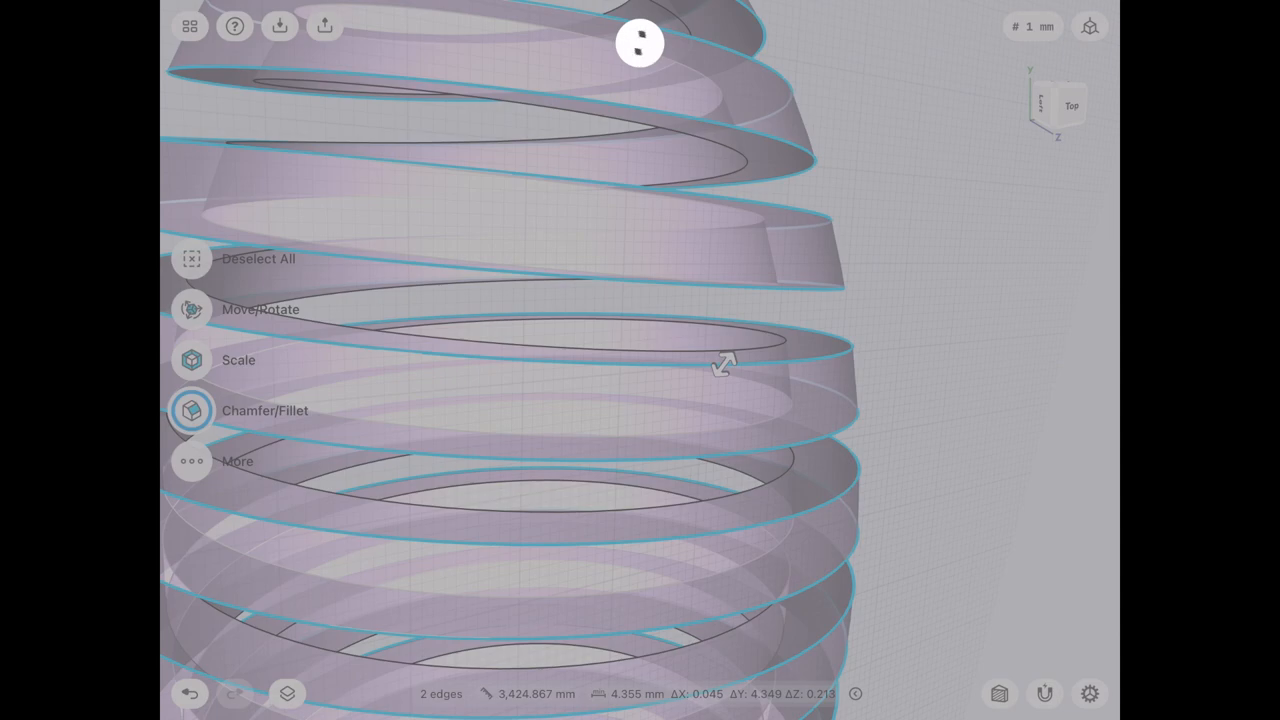
{"action": "left_click", "coordinate": [192, 410]}
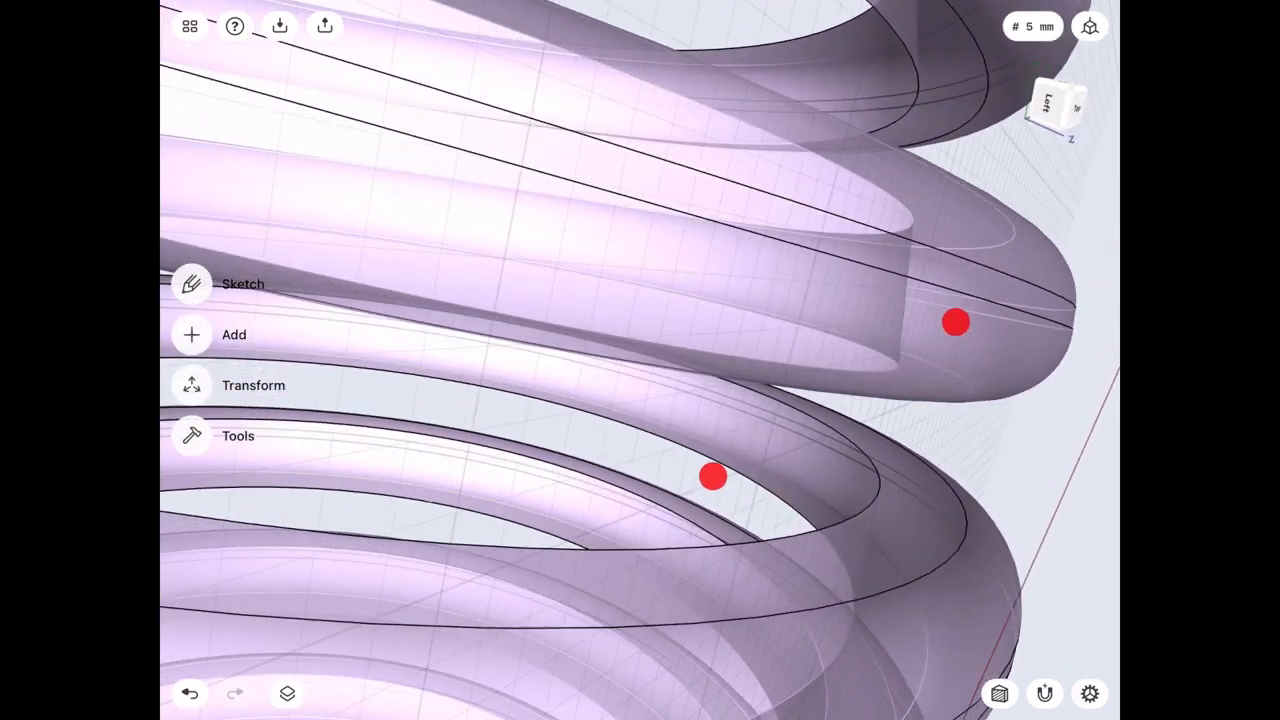
{"action": "left_click", "coordinate": [192, 412]}
{"action": "type", "text": "2.2"}
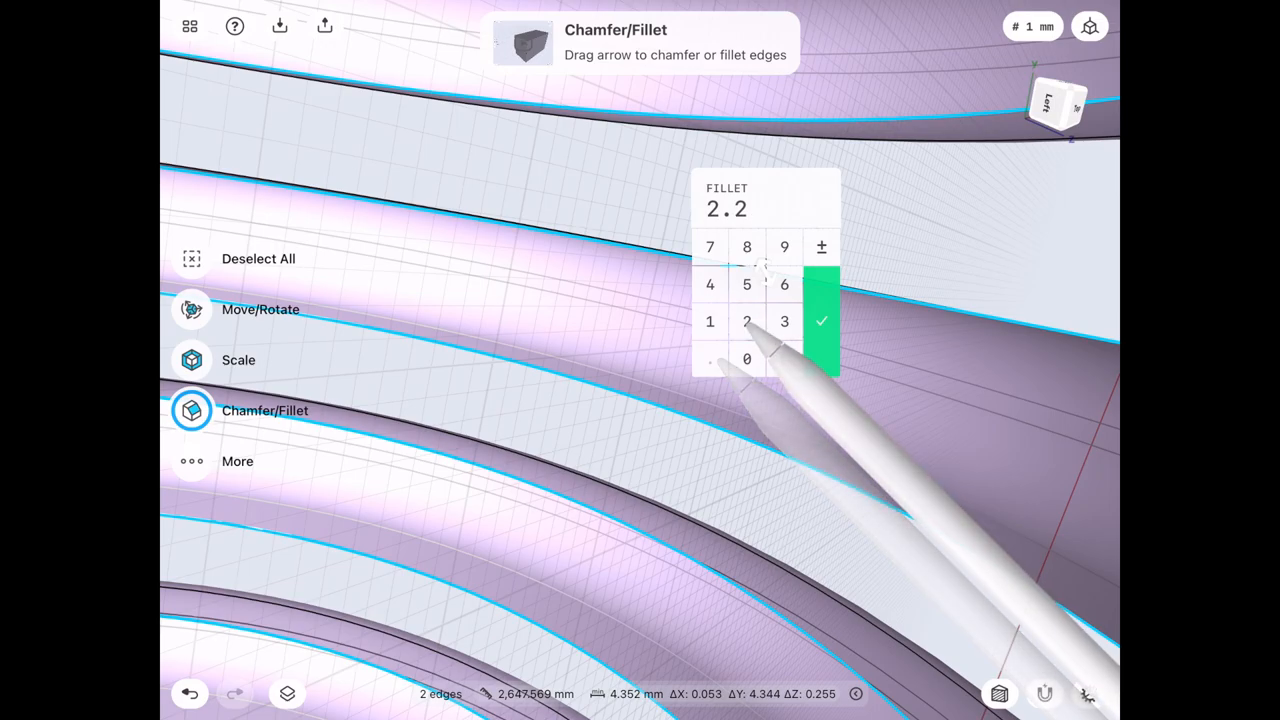
{"action": "left_click", "coordinate": [818, 320]}
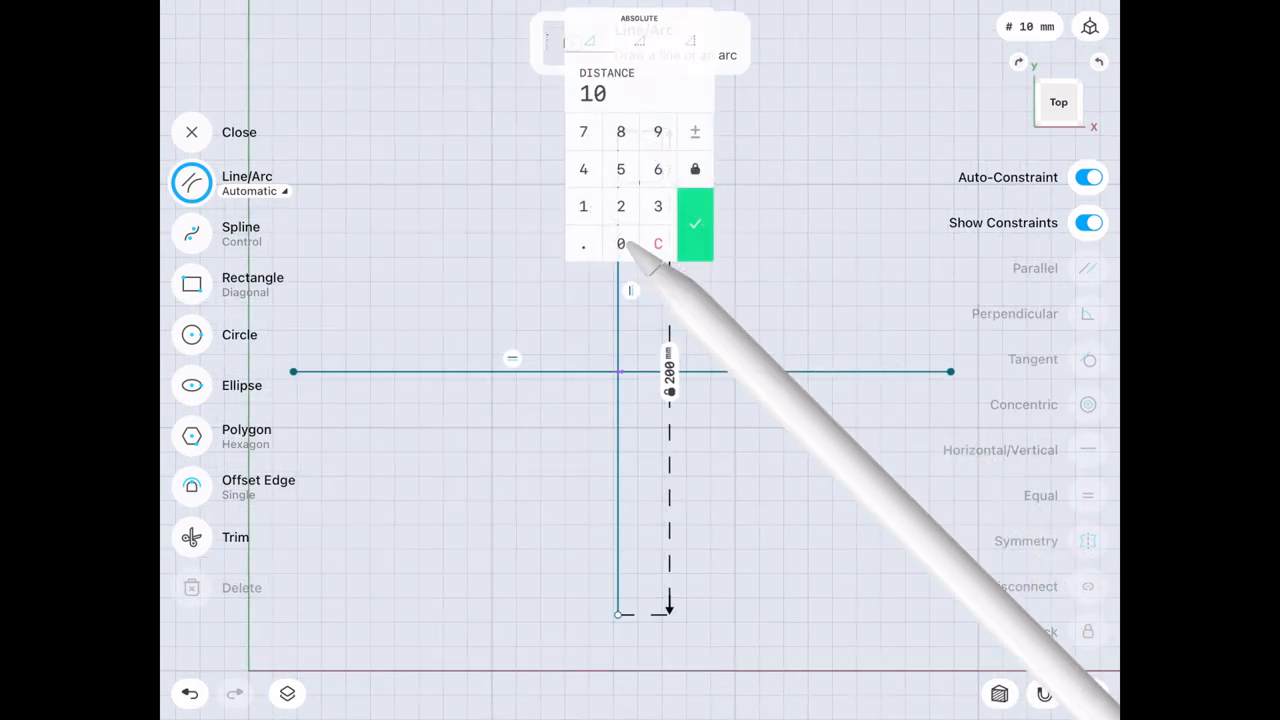
Draw the 200 mm stepped post half-profile with a 10 mm line and finish the sketch.
{"action": "left_click", "coordinate": [696, 224]}
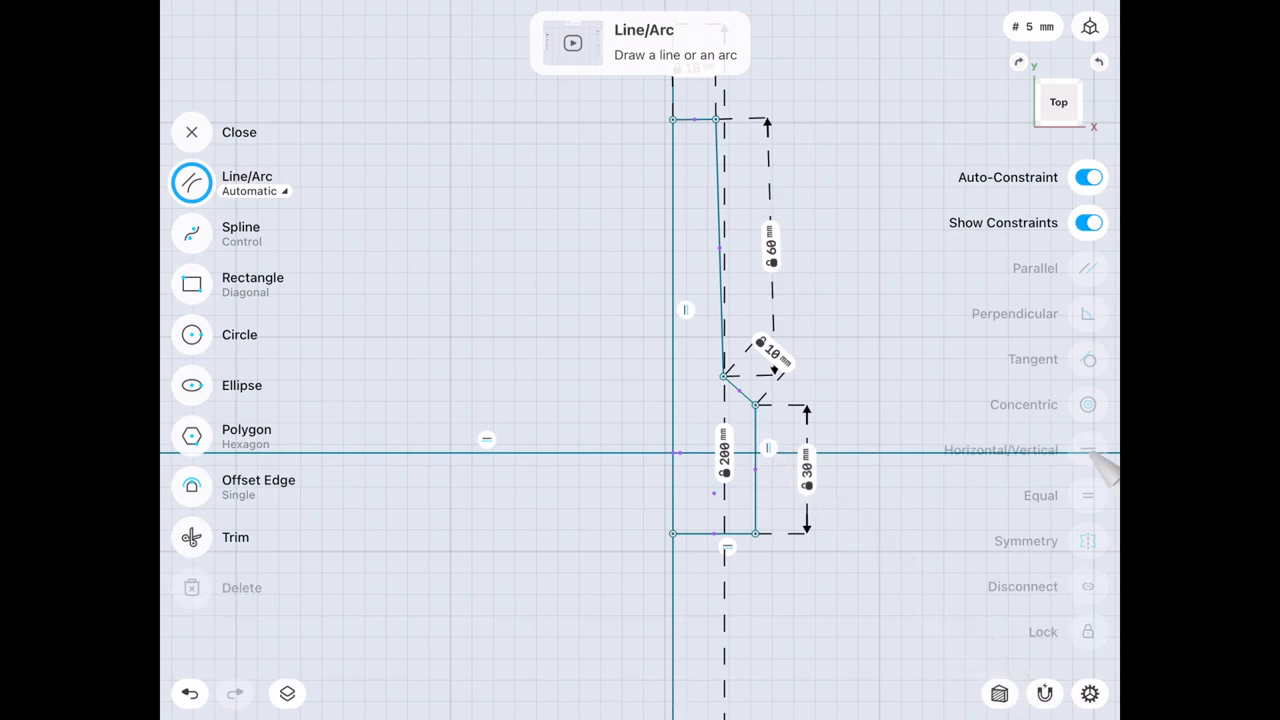
{"action": "left_click", "coordinate": [192, 132]}
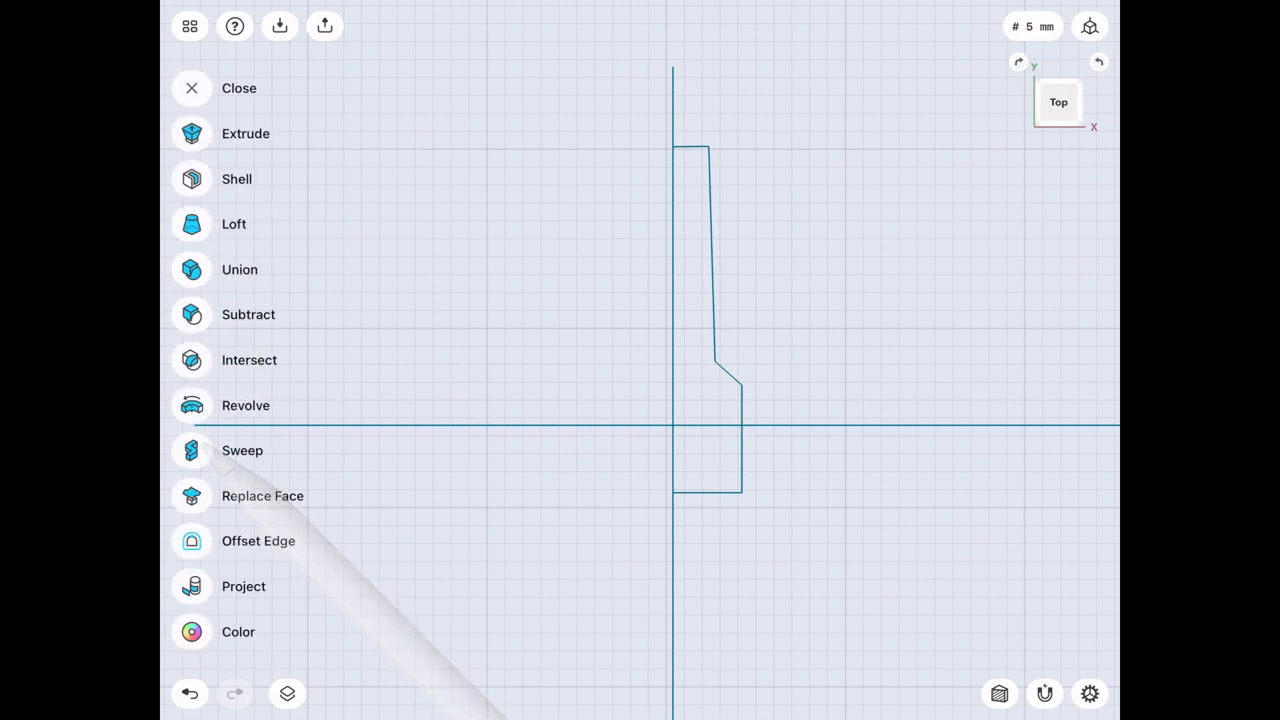
Revolve the stepped profile around the axis into a round post solid.
{"action": "left_click", "coordinate": [244, 404]}
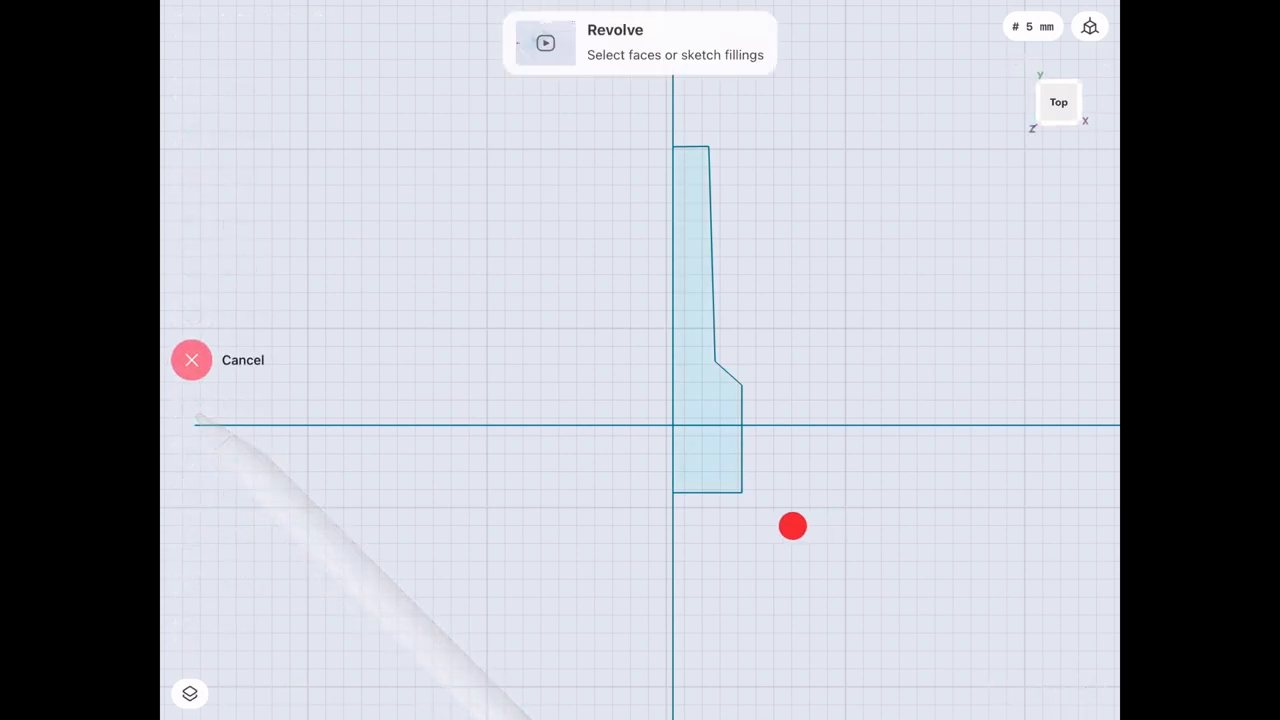
{"action": "left_click", "coordinate": [710, 340]}
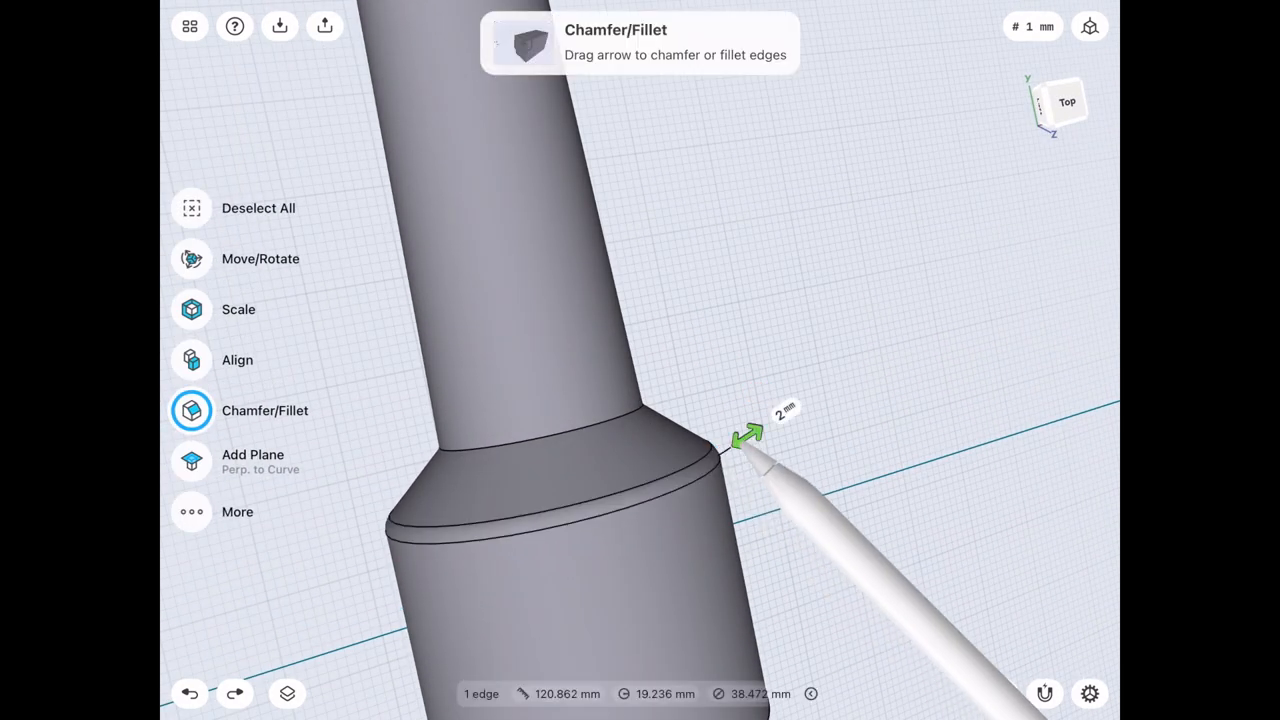
Fillet the two shoulder edges between the stem and base by about 2 mm.
{"action": "left_click_drag", "start_coordinate": [744, 436], "coordinate": [800, 400]}
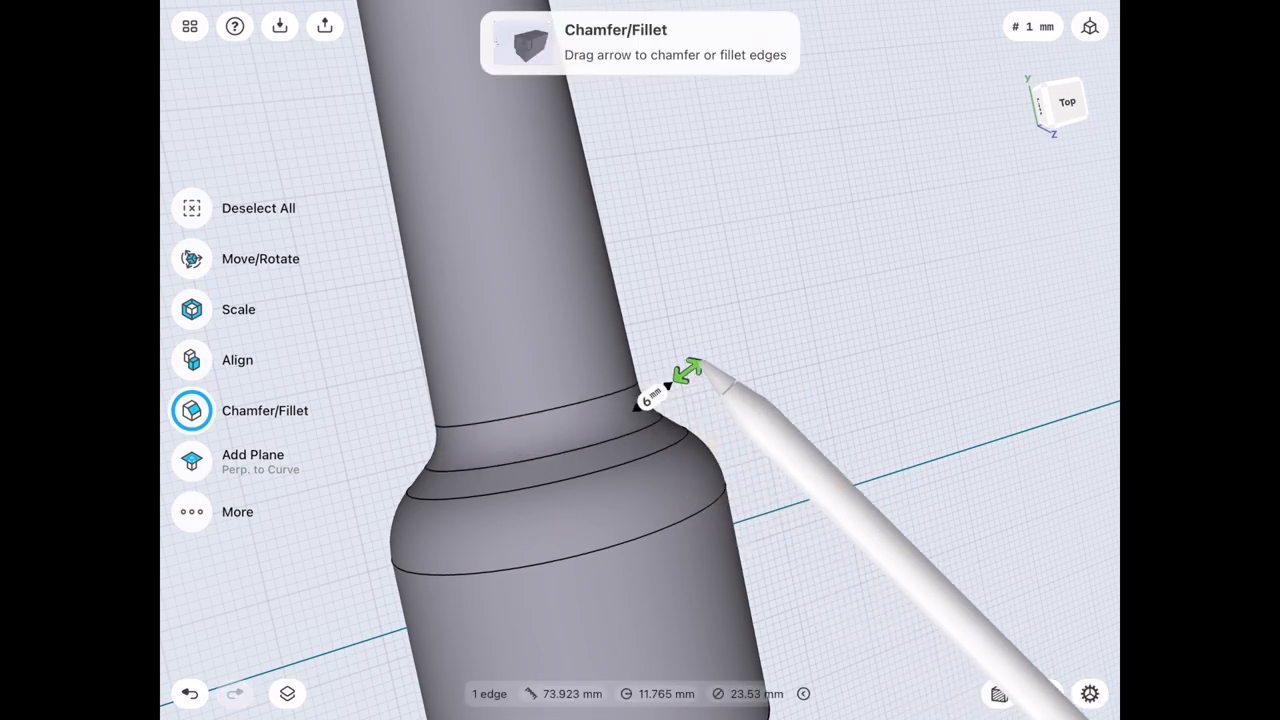
{"action": "left_click_drag", "start_coordinate": [684, 376], "coordinate": [750, 320]}
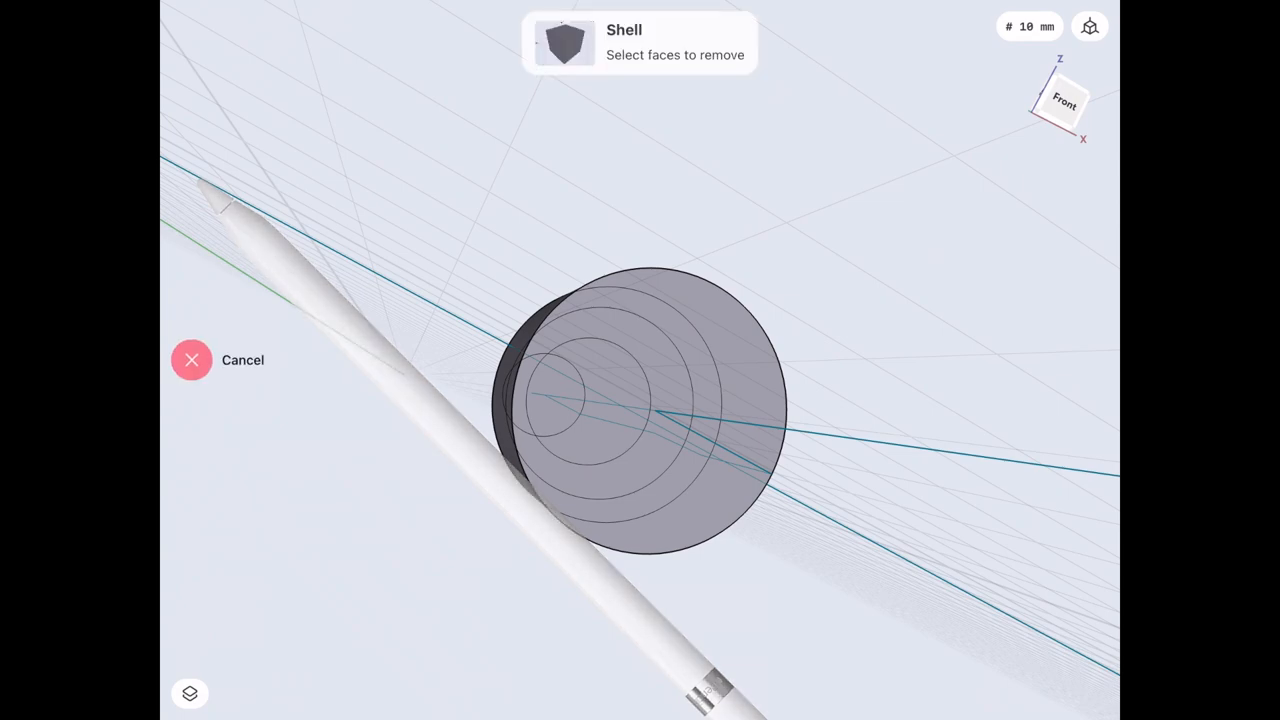
Shell the post to 2 mm walls, removing the top face, and hide the items list.
{"action": "left_click", "coordinate": [640, 420]}
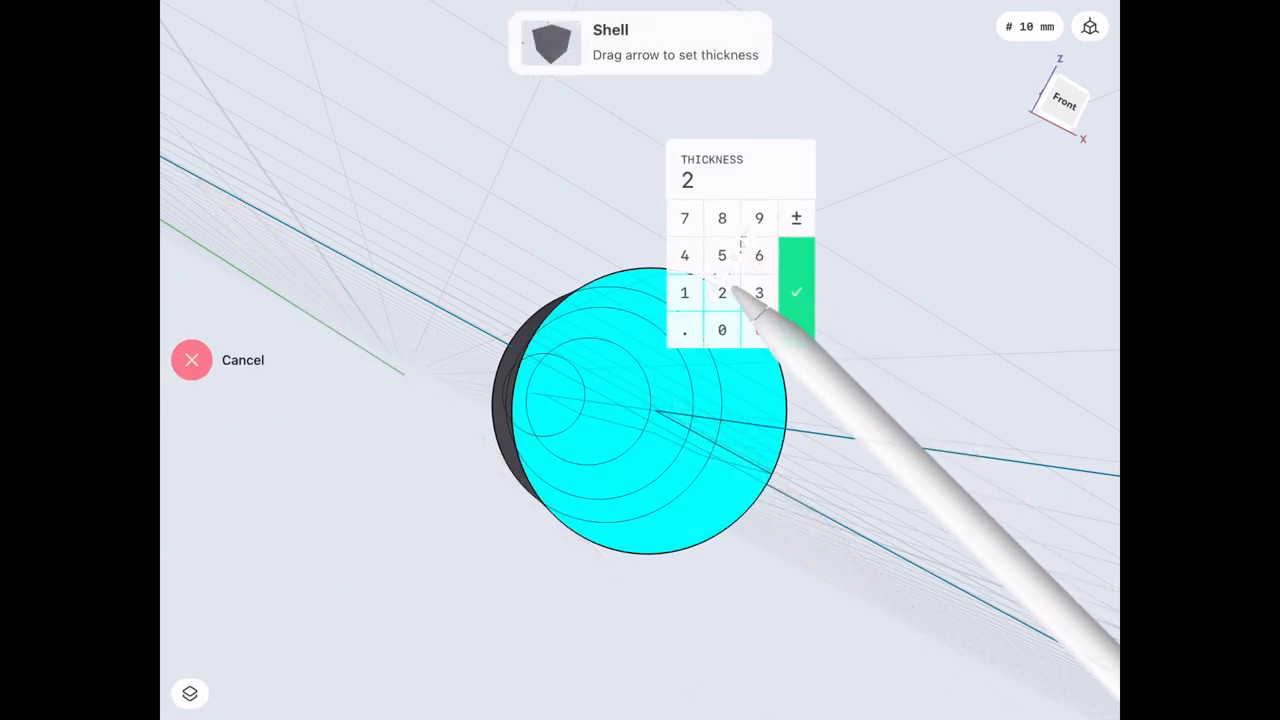
{"action": "left_click", "coordinate": [798, 292]}
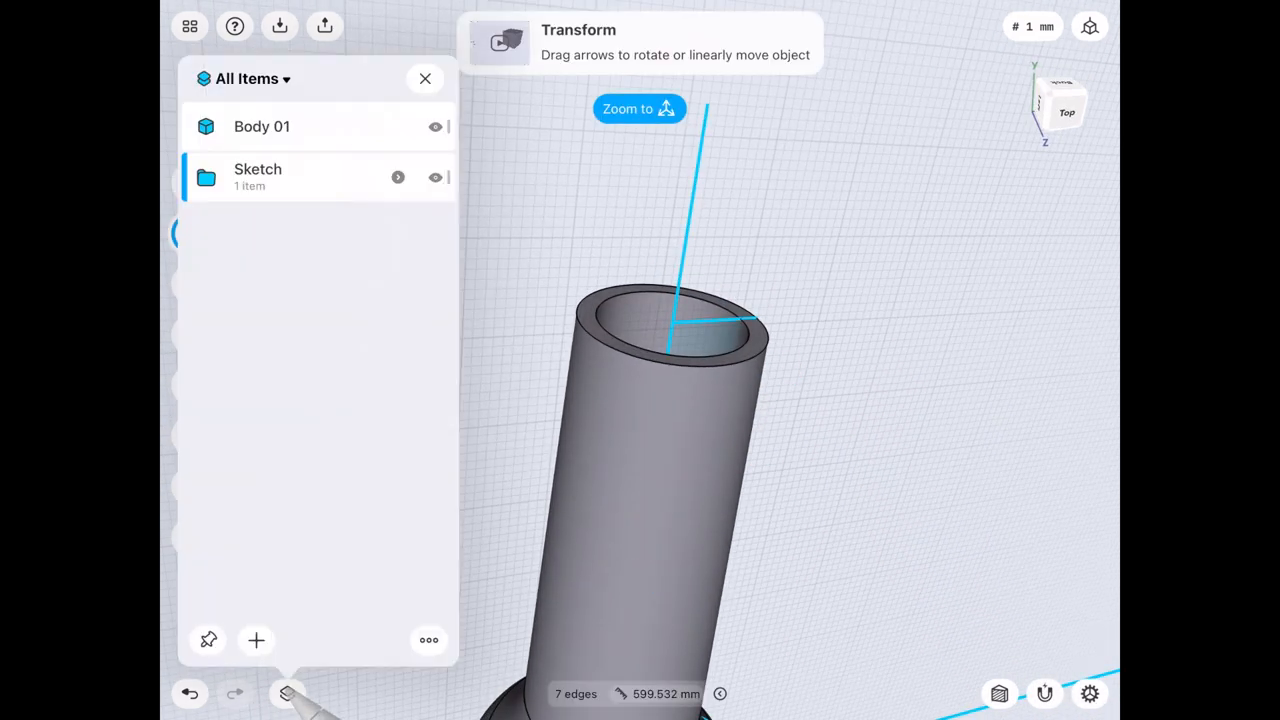
{"action": "left_click", "coordinate": [424, 78]}
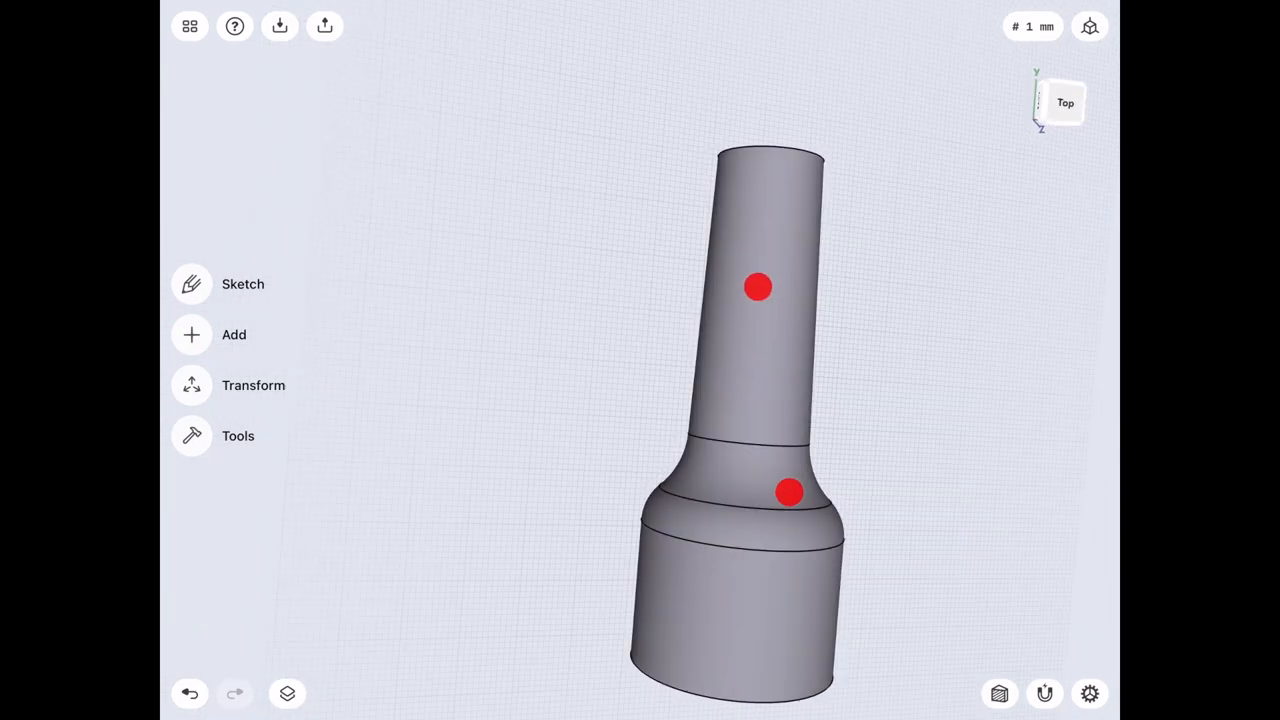
Edit the post profile sketch and draw a thin 60 mm by 2 mm rectangle beside the axis line.
{"action": "left_click", "coordinate": [288, 694]}
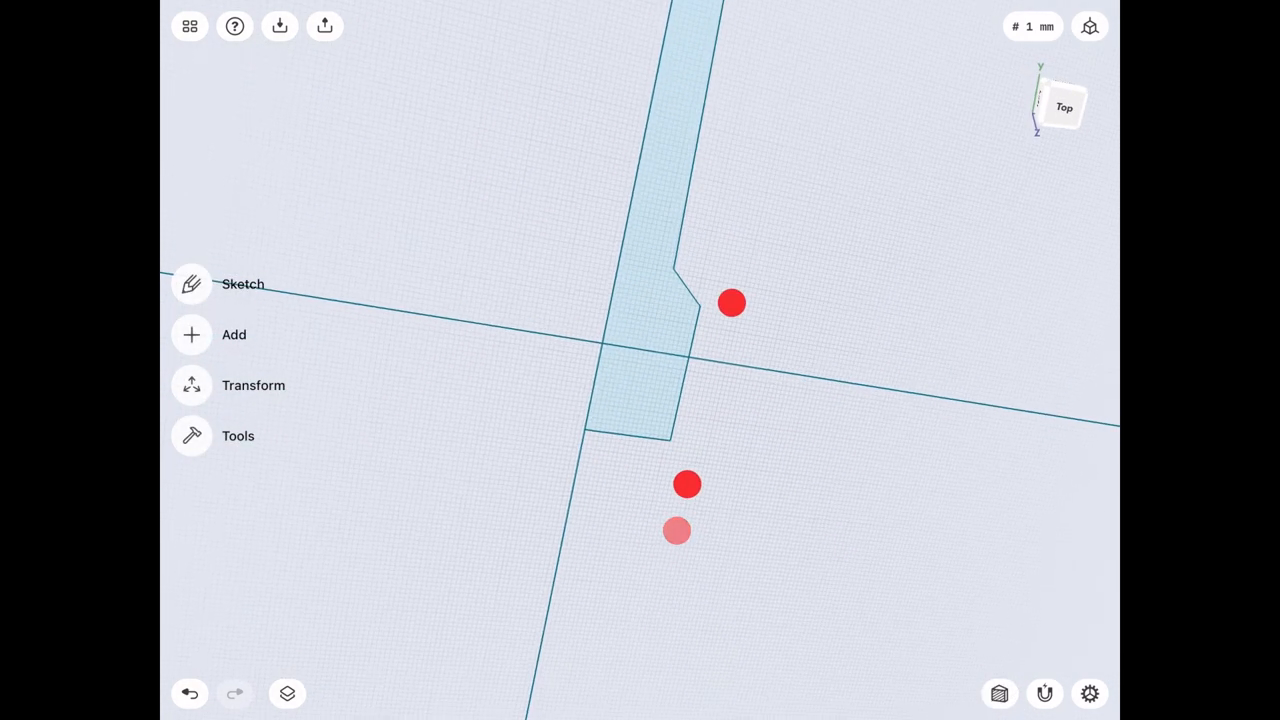
{"action": "left_click", "coordinate": [244, 284]}
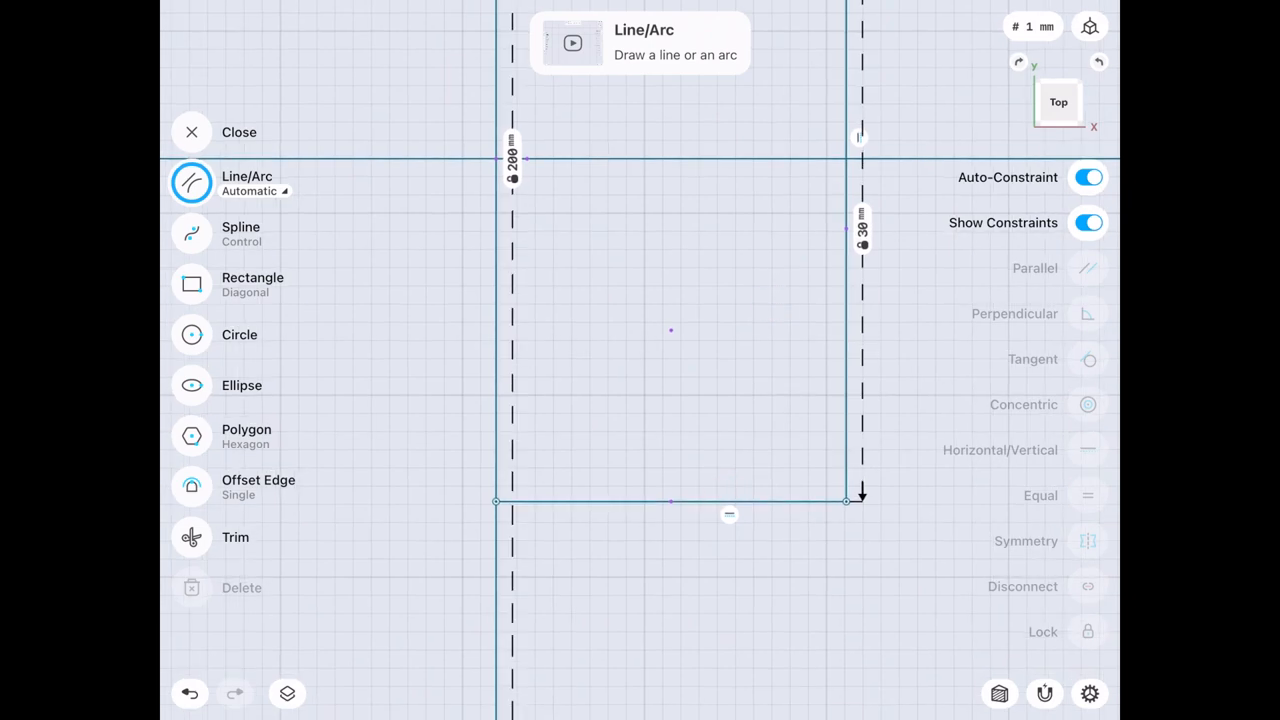
{"action": "left_click", "coordinate": [192, 284]}
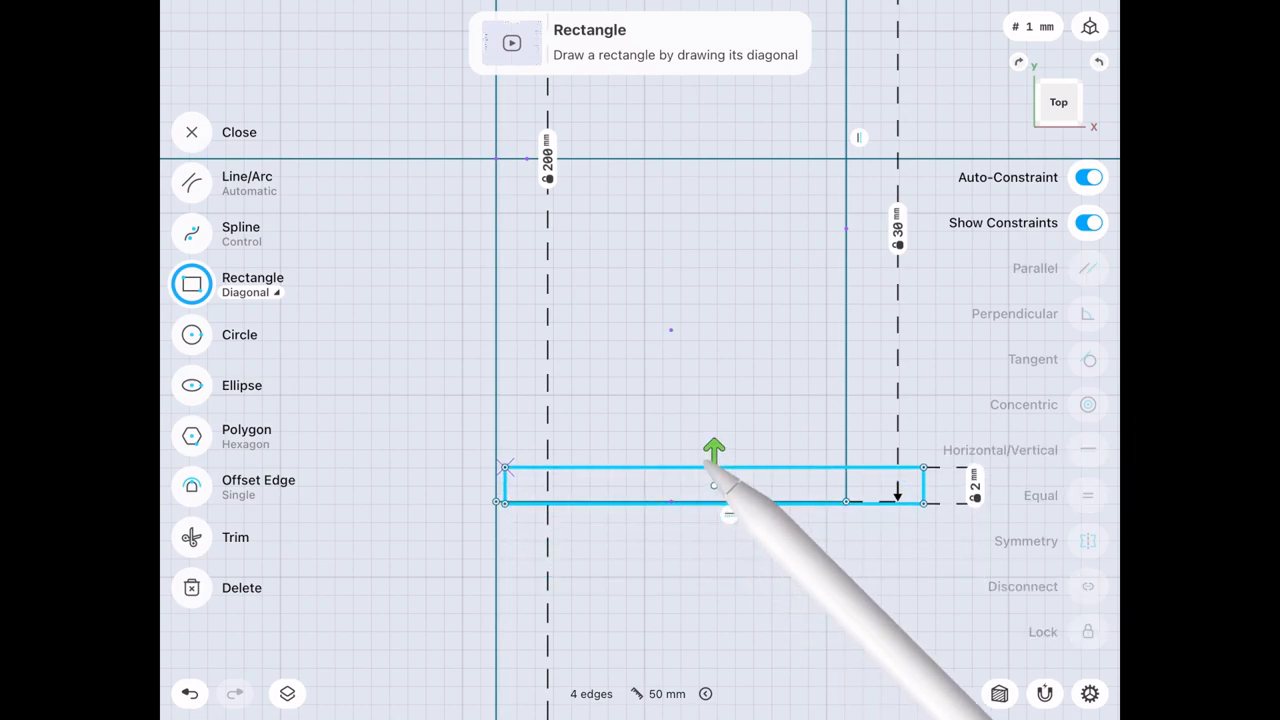
{"action": "left_click_drag", "start_coordinate": [712, 448], "coordinate": [712, 458]}
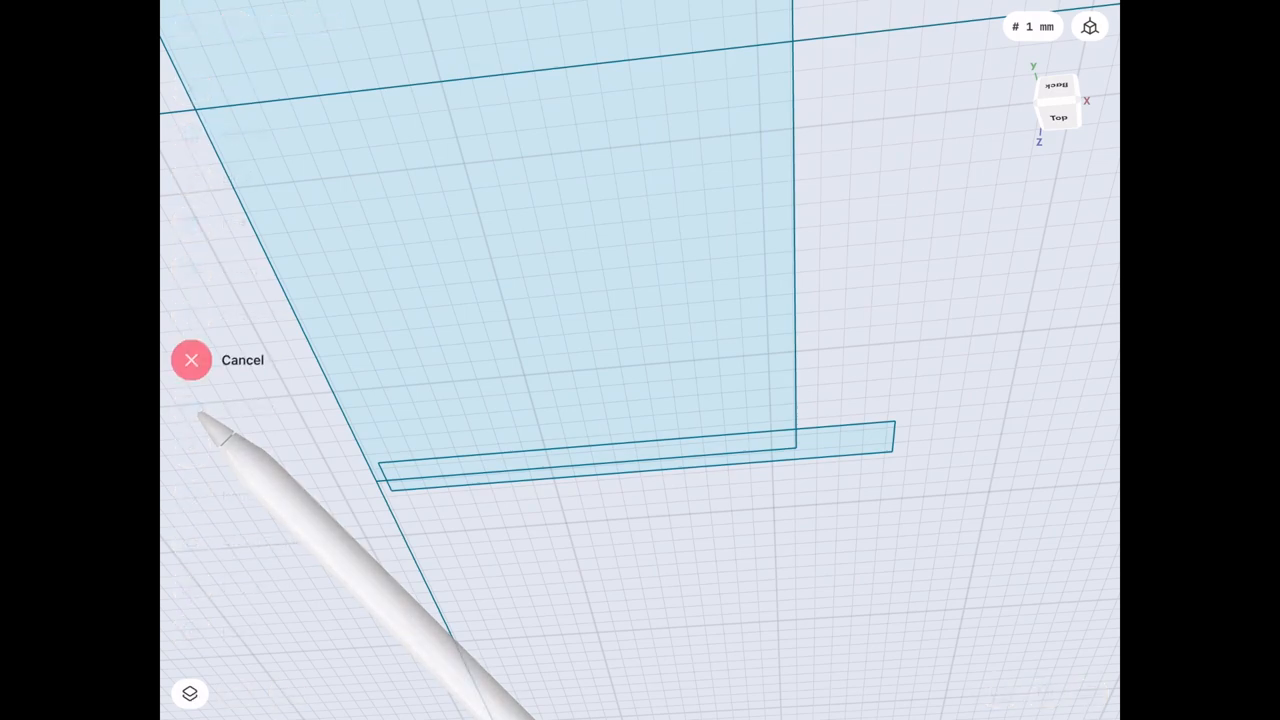
Revolve the thin rectangle 6000° with a rising height to form a tall coiled helix body.
{"action": "left_click", "coordinate": [636, 464]}
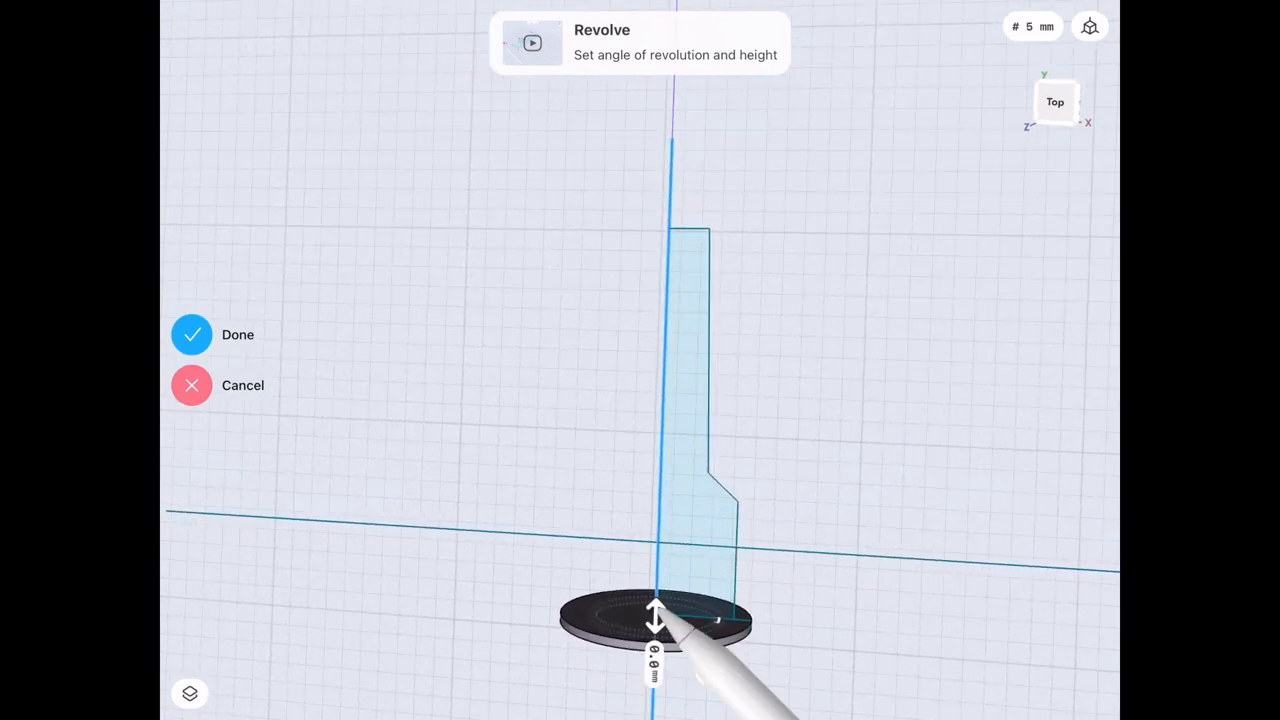
{"action": "left_click_drag", "start_coordinate": [658, 616], "coordinate": [668, 224]}
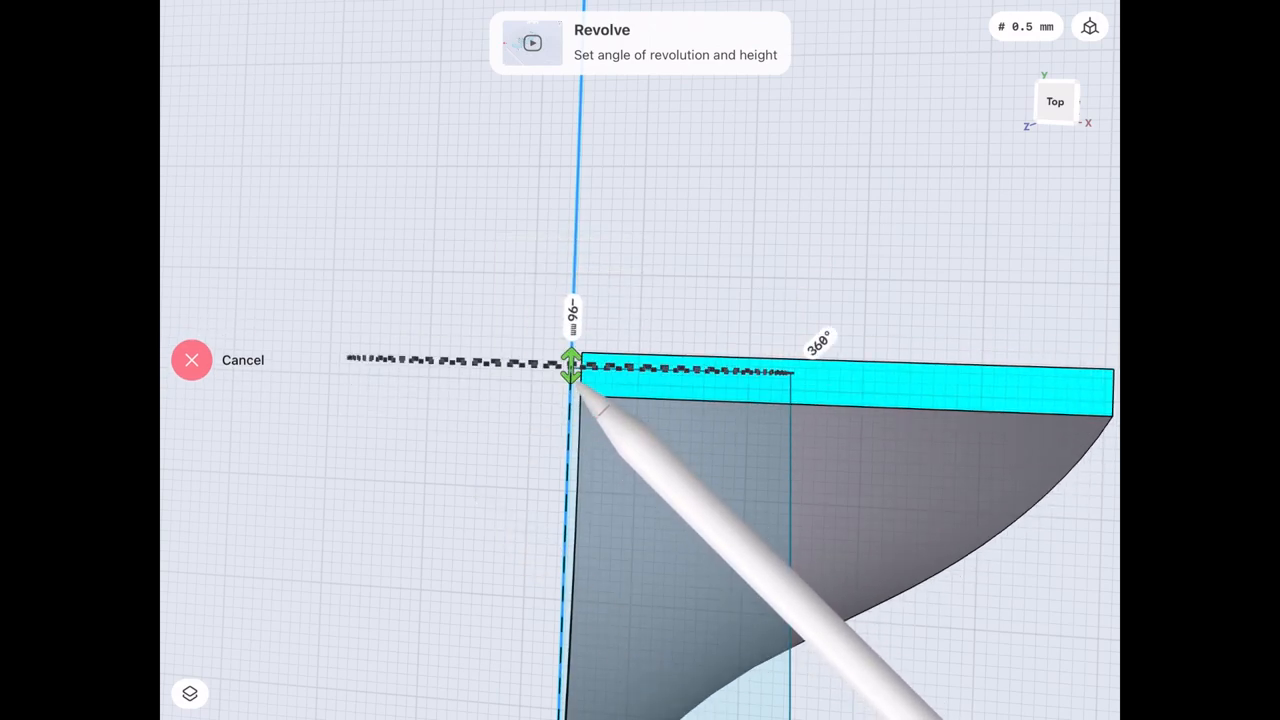
{"action": "left_click_drag", "start_coordinate": [572, 364], "coordinate": [572, 390]}
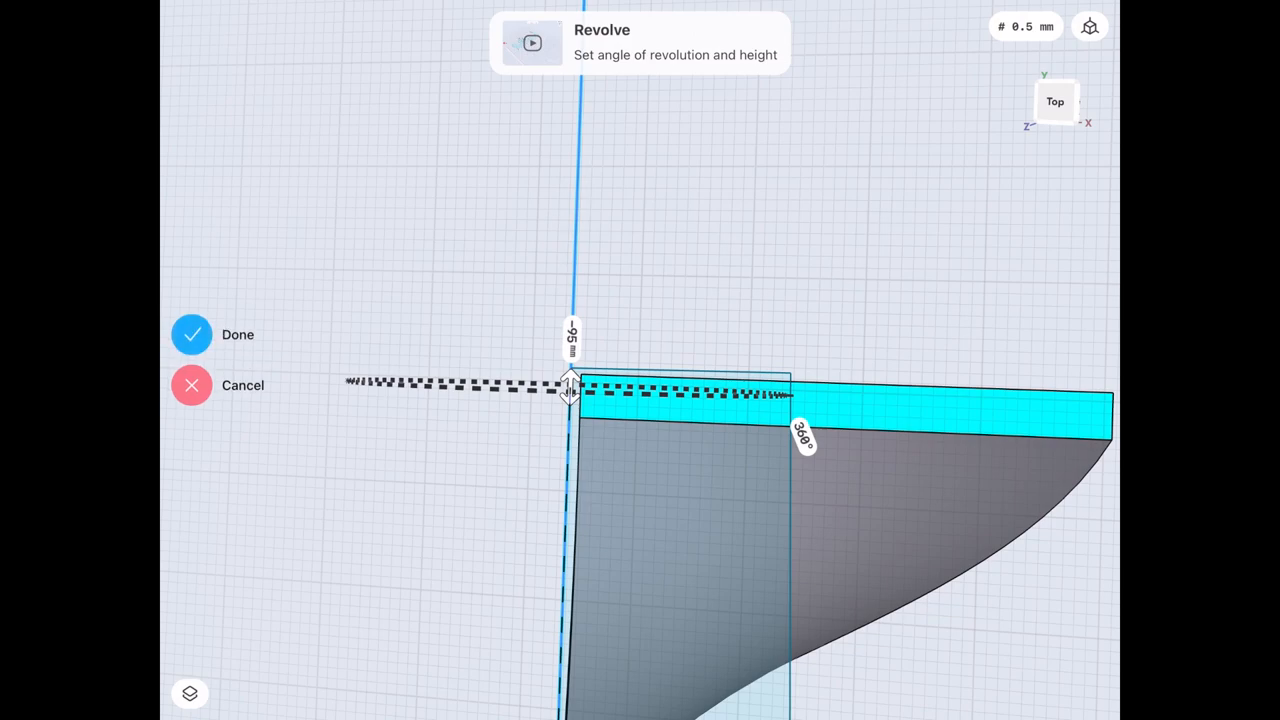
{"action": "left_click_drag", "start_coordinate": [570, 390], "coordinate": [550, 216]}
{"action": "type", "text": "6000"}
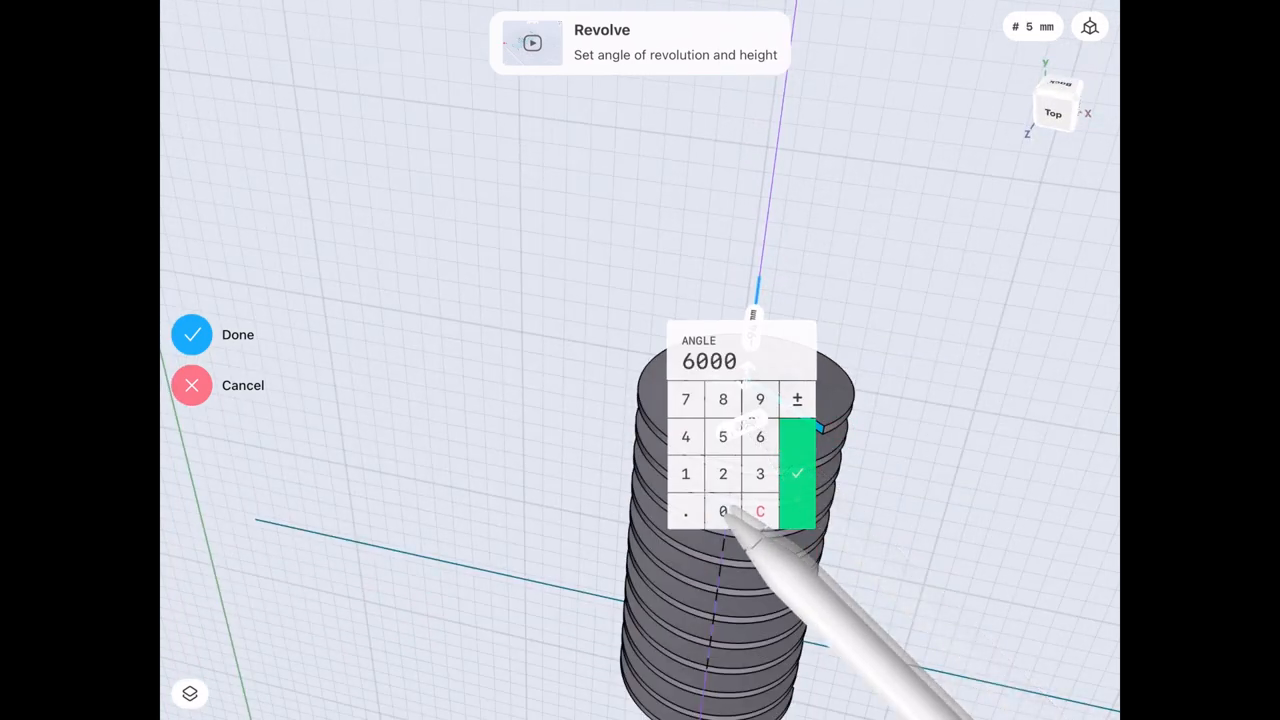
{"action": "left_click", "coordinate": [800, 470]}
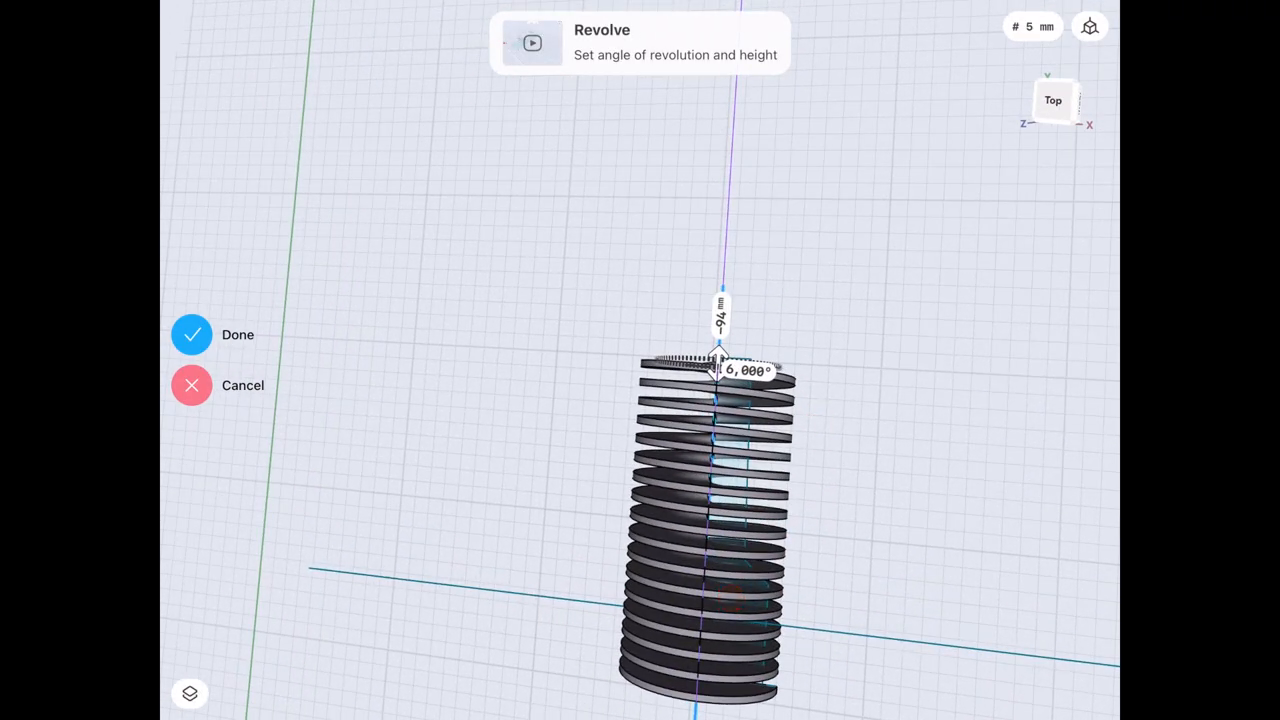
{"action": "left_click", "coordinate": [750, 370]}
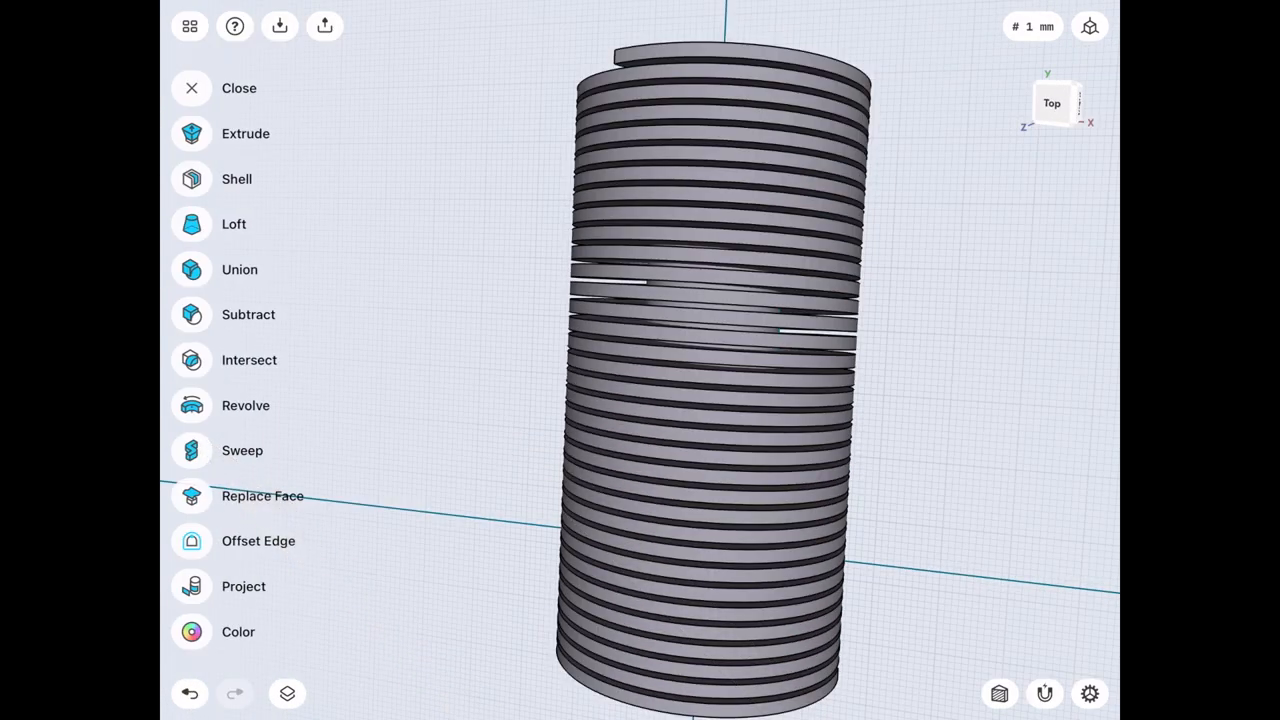
Intersect the coil (Body 02) with the hollow post (Body 01) to trim it into a bottle-shaped spiral.
{"action": "left_click", "coordinate": [248, 360]}
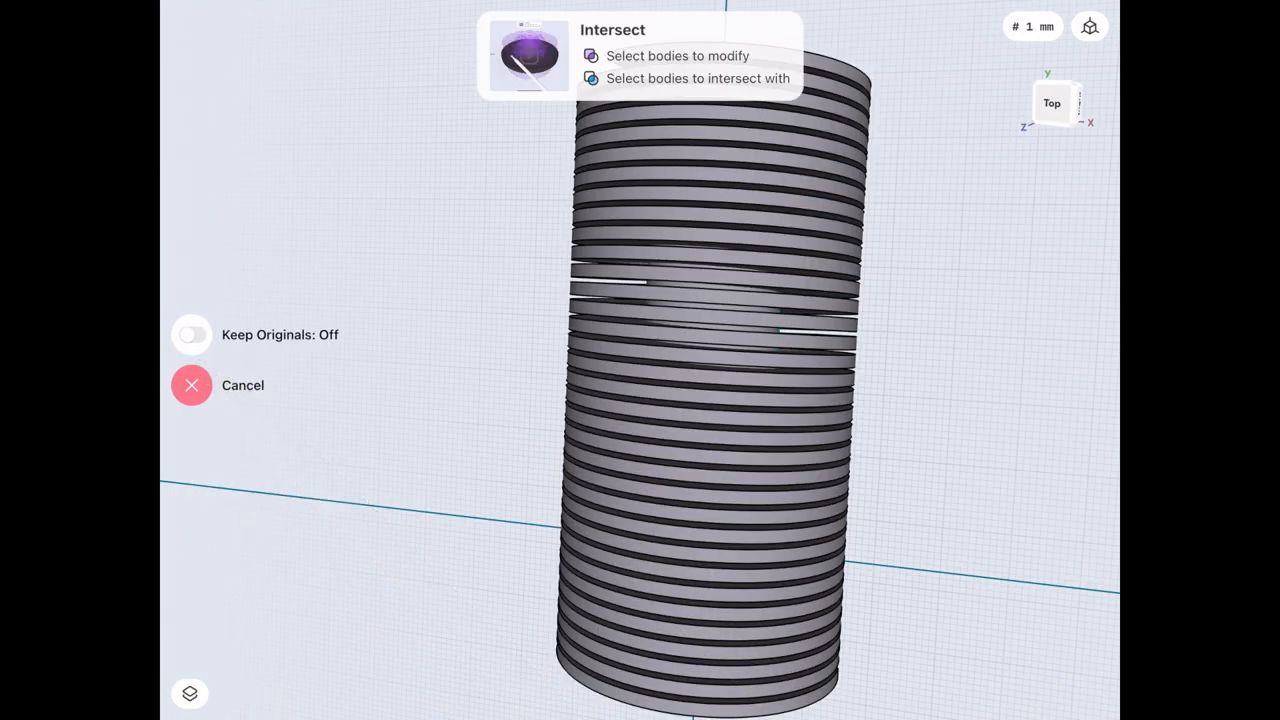
{"action": "left_click", "coordinate": [190, 692]}
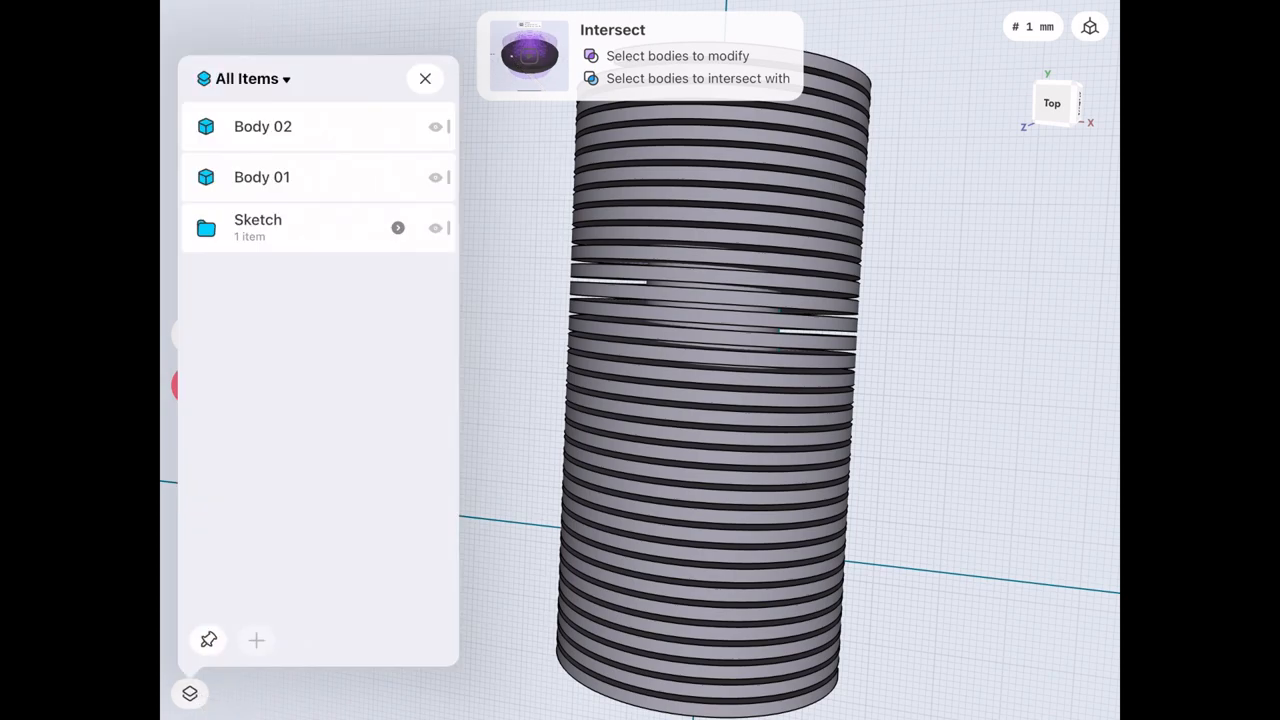
{"action": "left_click", "coordinate": [262, 176]}
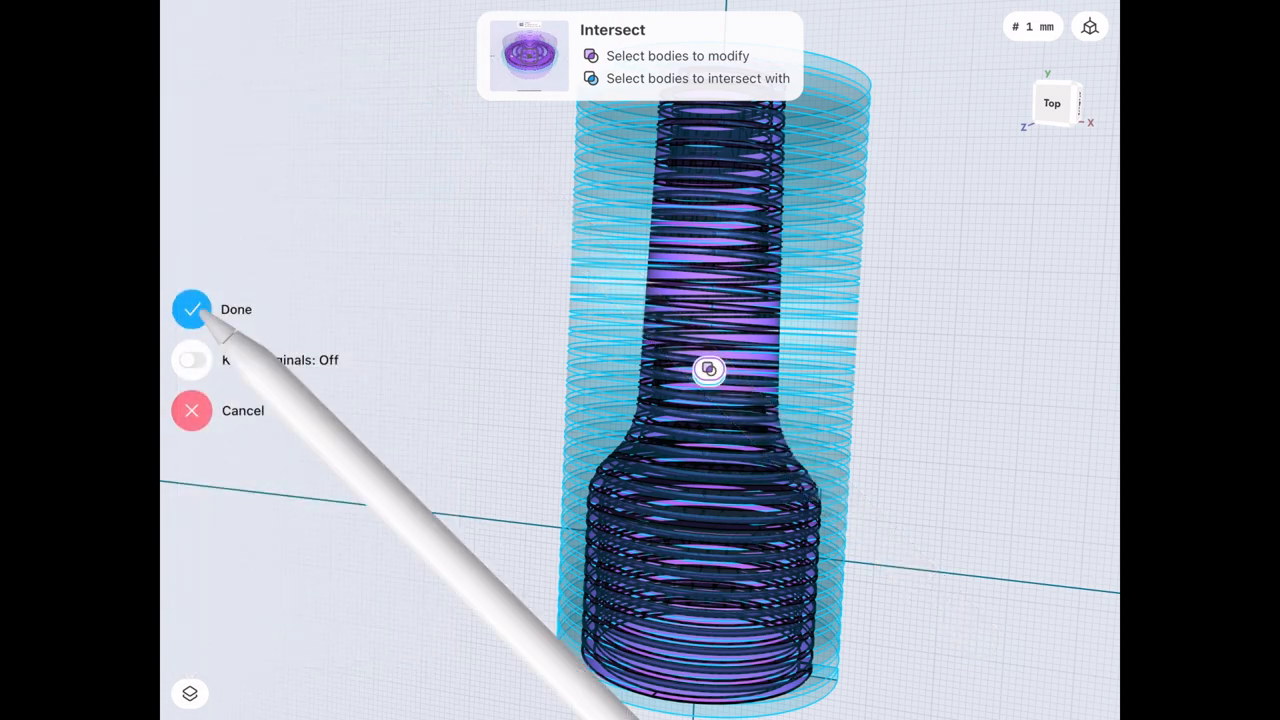
{"action": "left_click", "coordinate": [192, 308]}
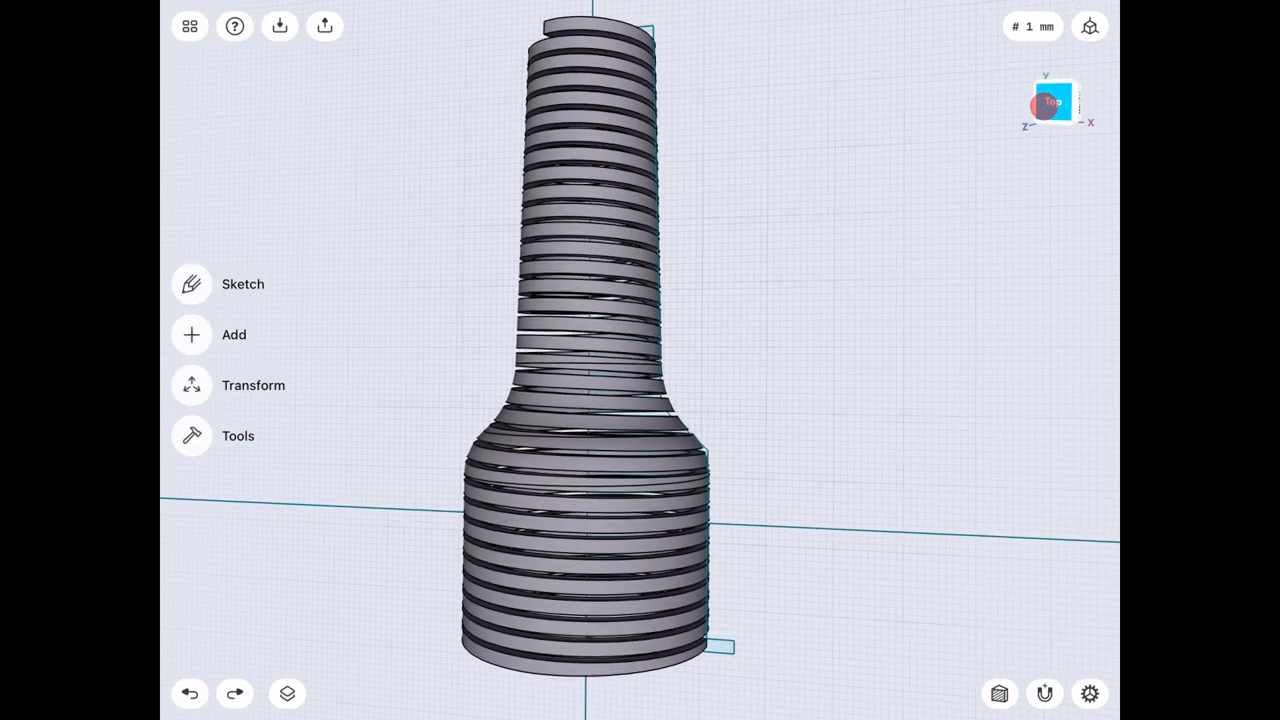
{"action": "left_click_drag", "start_coordinate": [590, 350], "coordinate": [736, 264]}
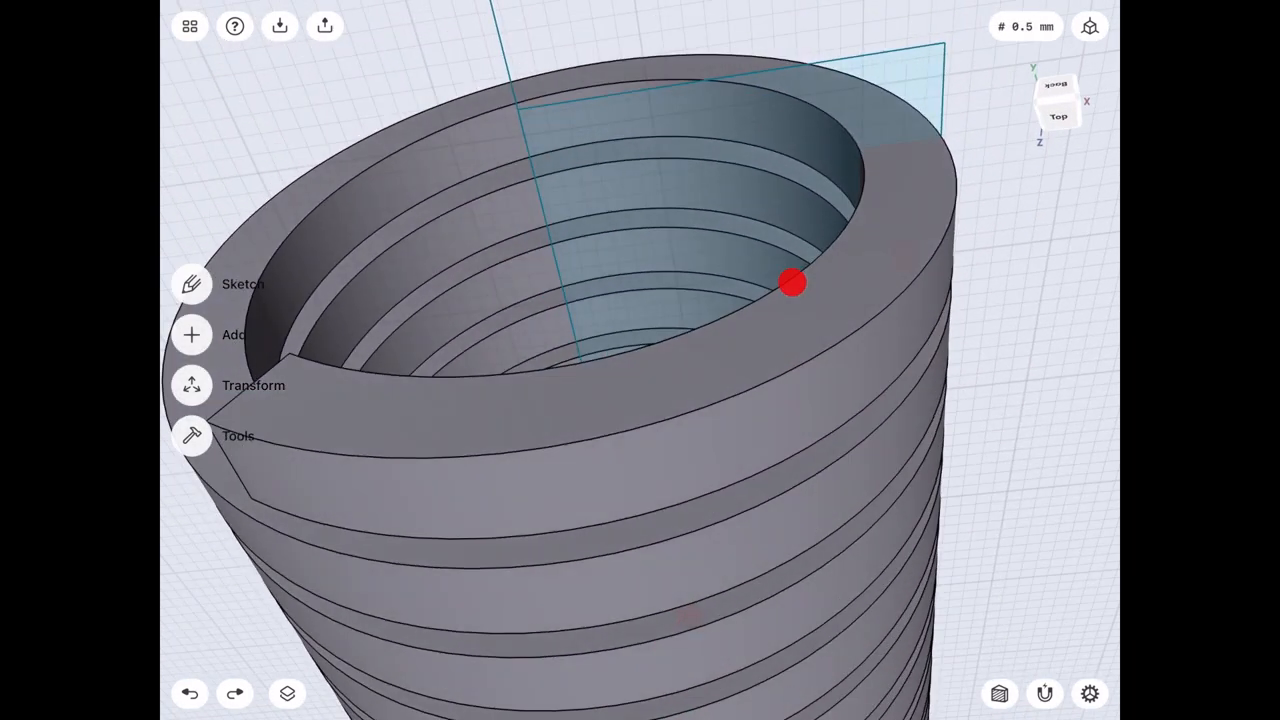
Round the coil edges into a wire spiral and select the spring body for recolouring.
{"action": "left_click", "coordinate": [682, 372]}
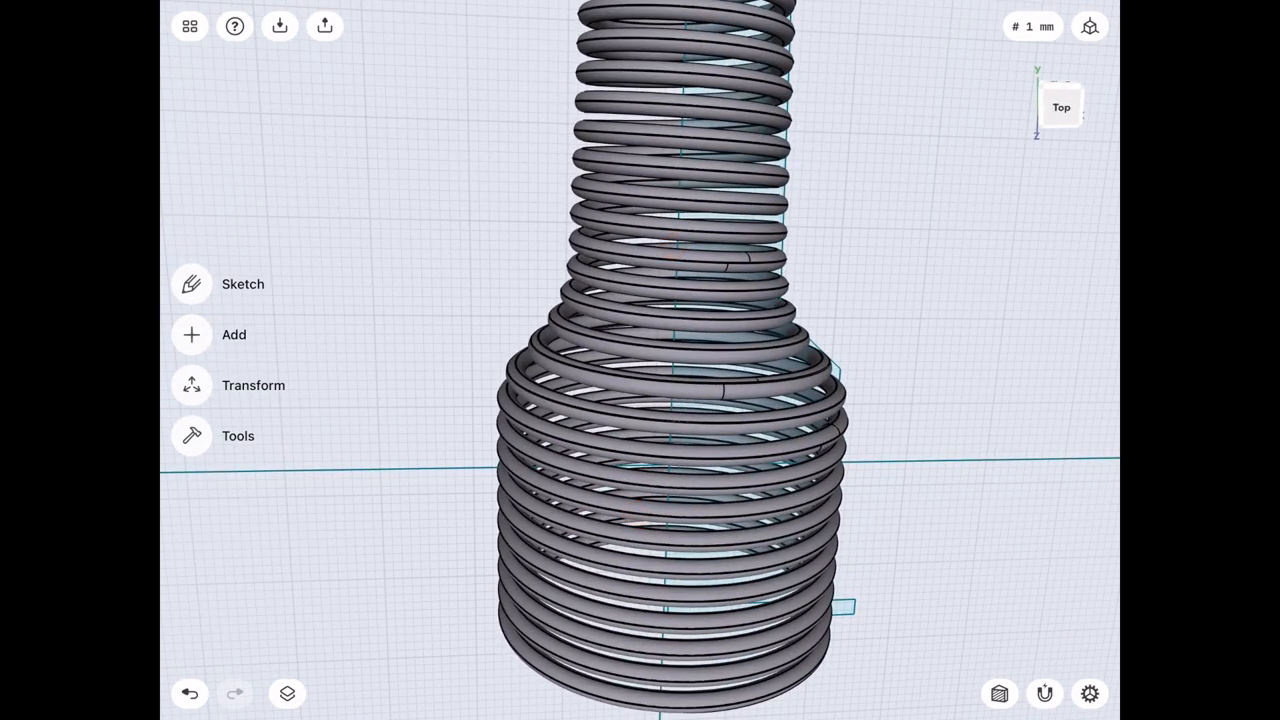
{"action": "left_click", "coordinate": [286, 694]}
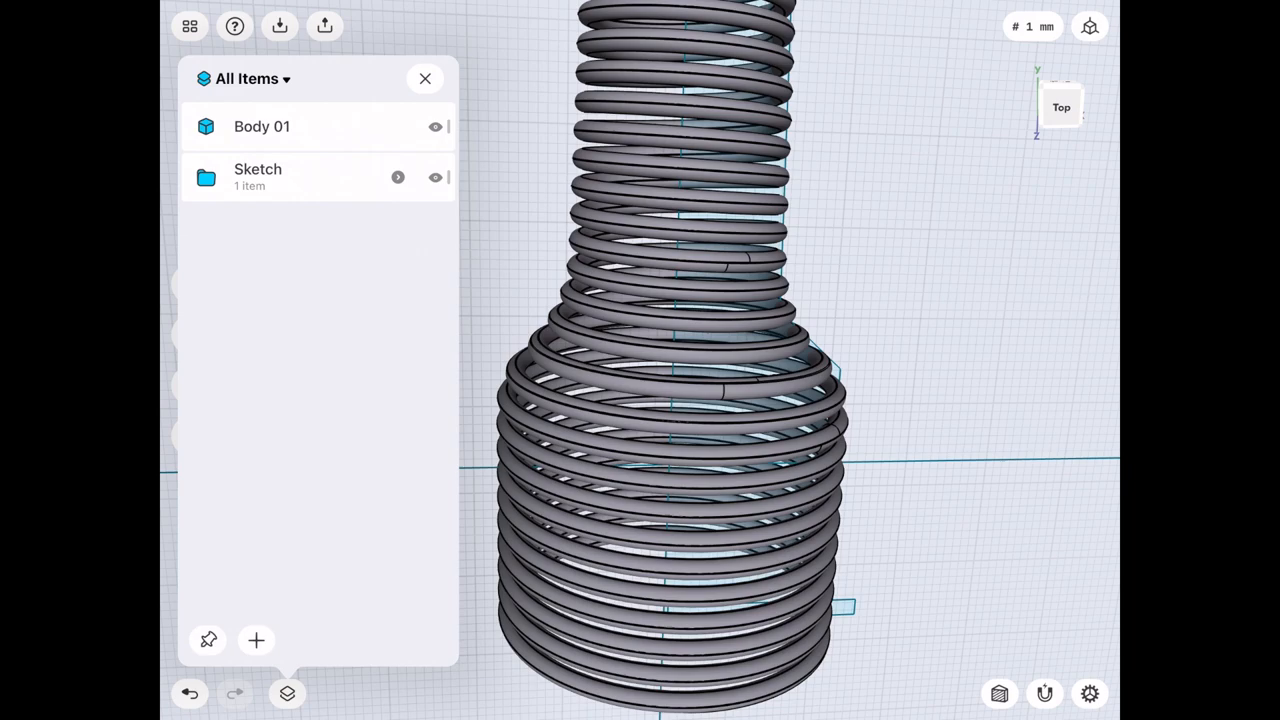
{"action": "left_click", "coordinate": [262, 126]}
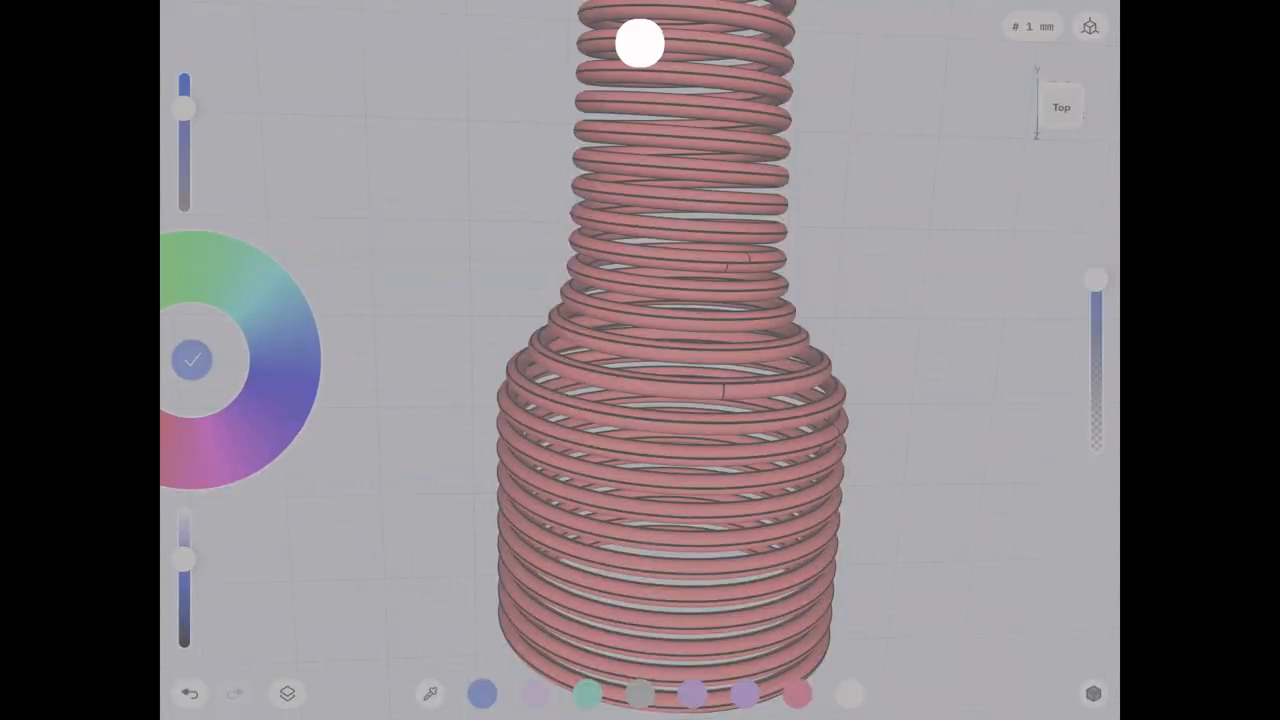
Give the spring body a pale colour from the colour wheel.
{"action": "left_click", "coordinate": [196, 376]}
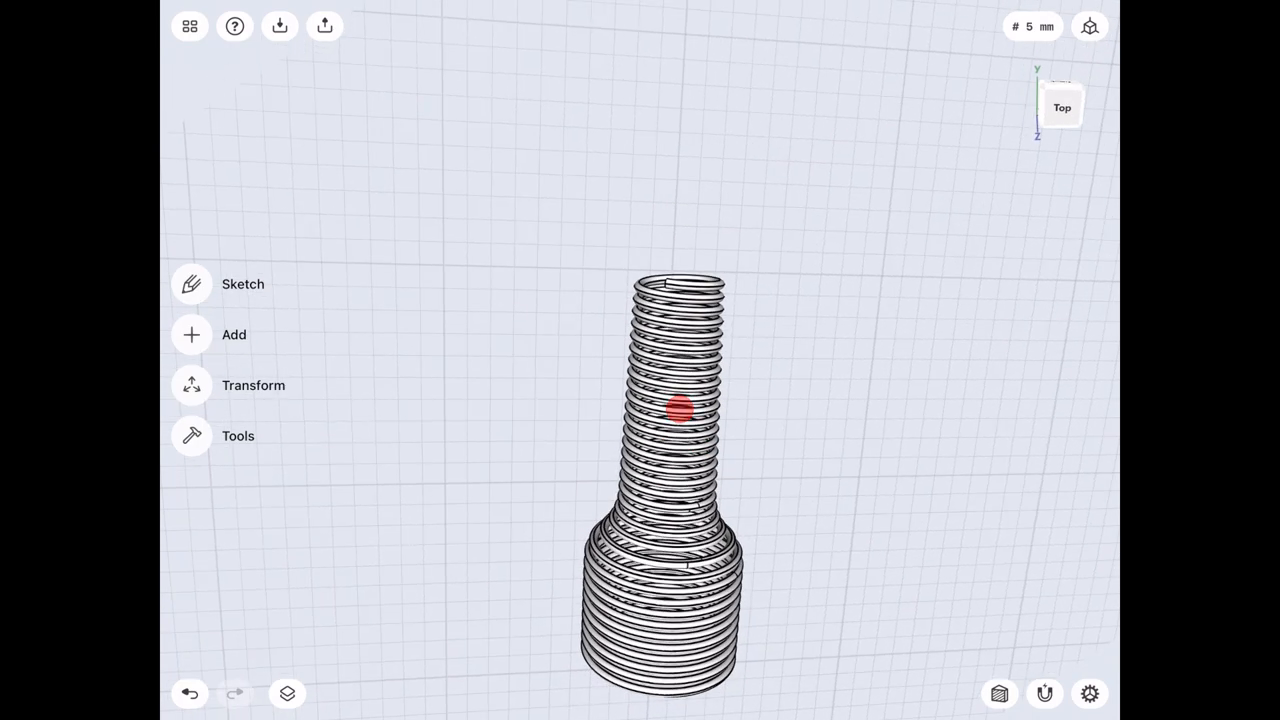
Select the whole spring body beneath the new white cap.
{"action": "left_click", "coordinate": [288, 694]}
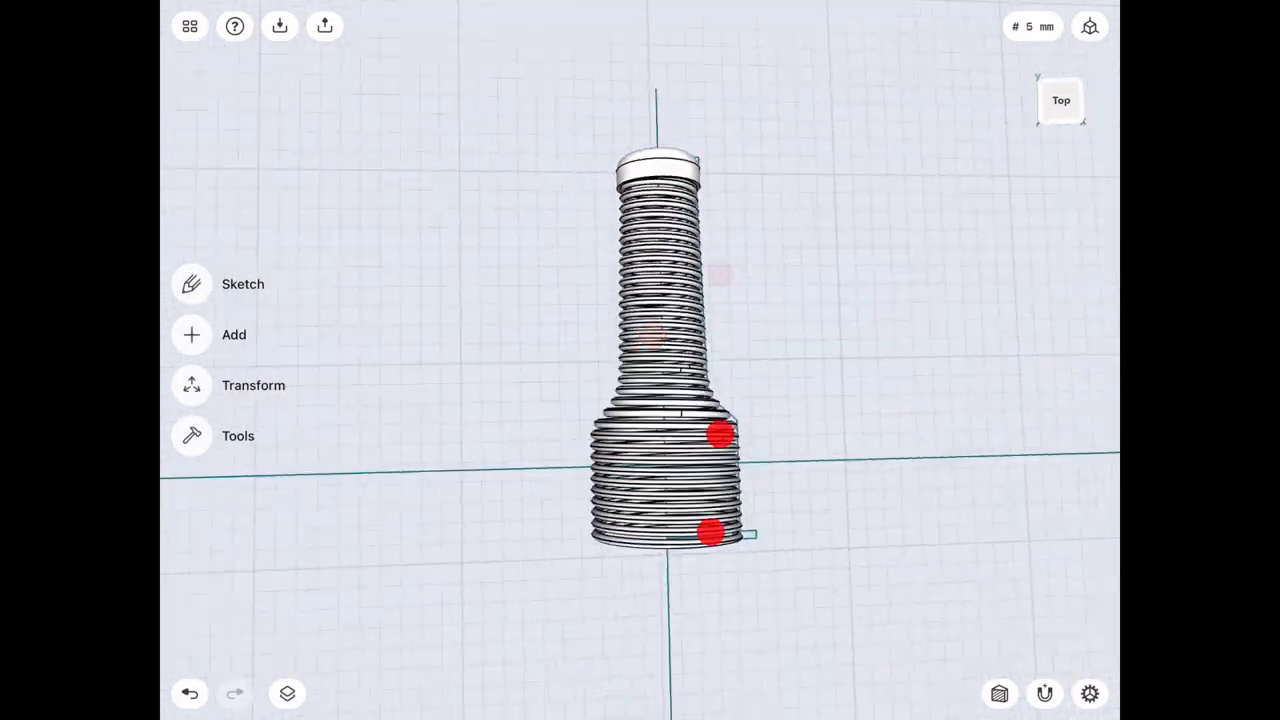
{"action": "left_click", "coordinate": [288, 694]}
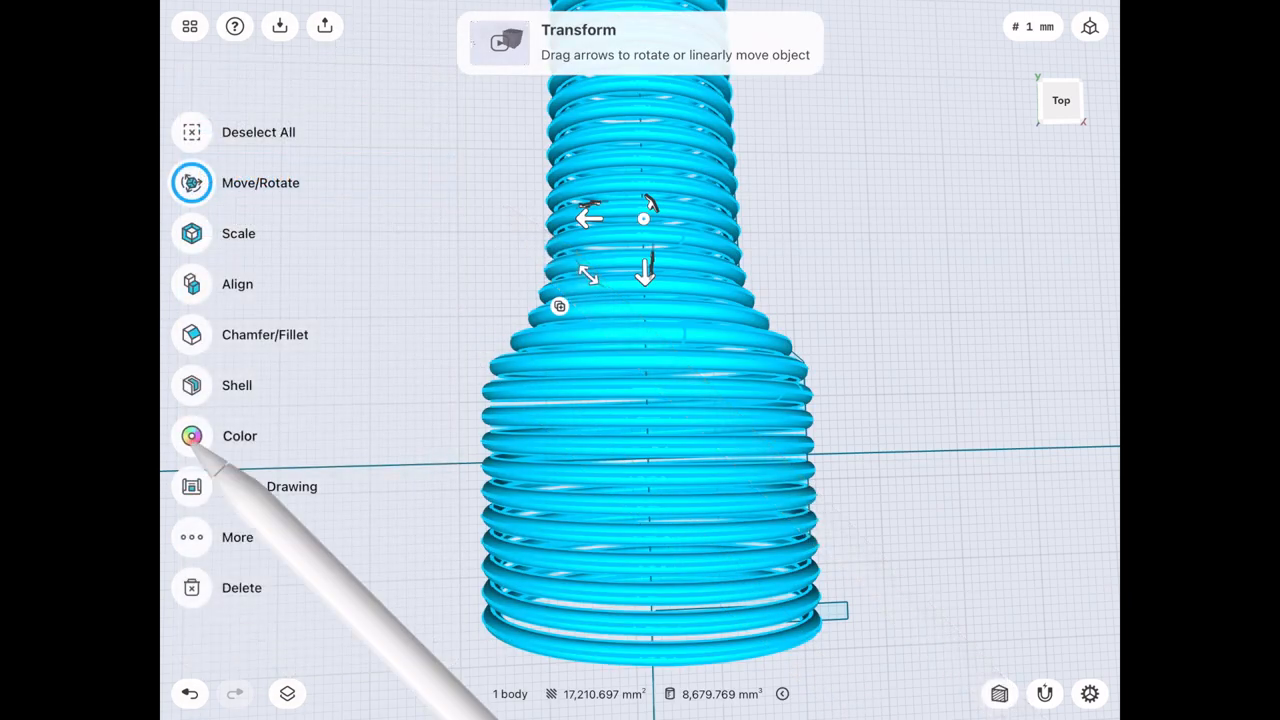
Recolour the spring body gray.
{"action": "left_click", "coordinate": [192, 436]}
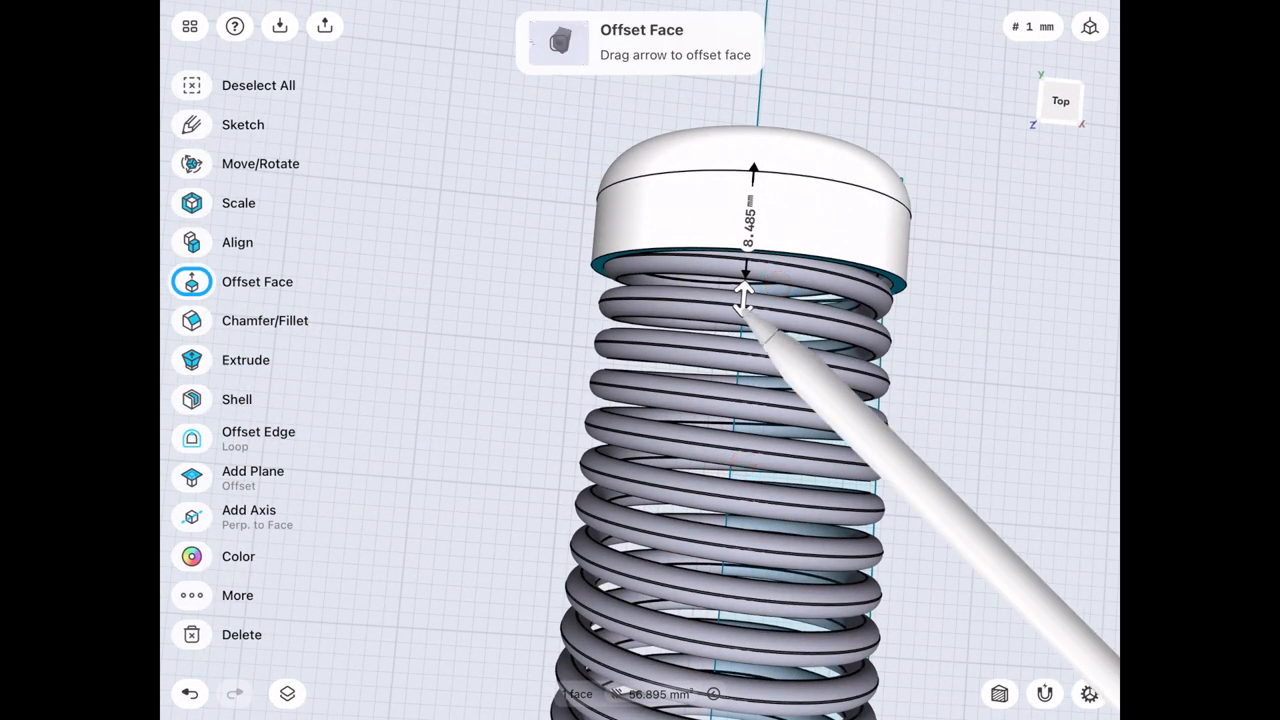
Offset the cap's bottom face about 8.485 mm down over the spring's top coils.
{"action": "left_click_drag", "start_coordinate": [744, 290], "coordinate": [730, 436]}
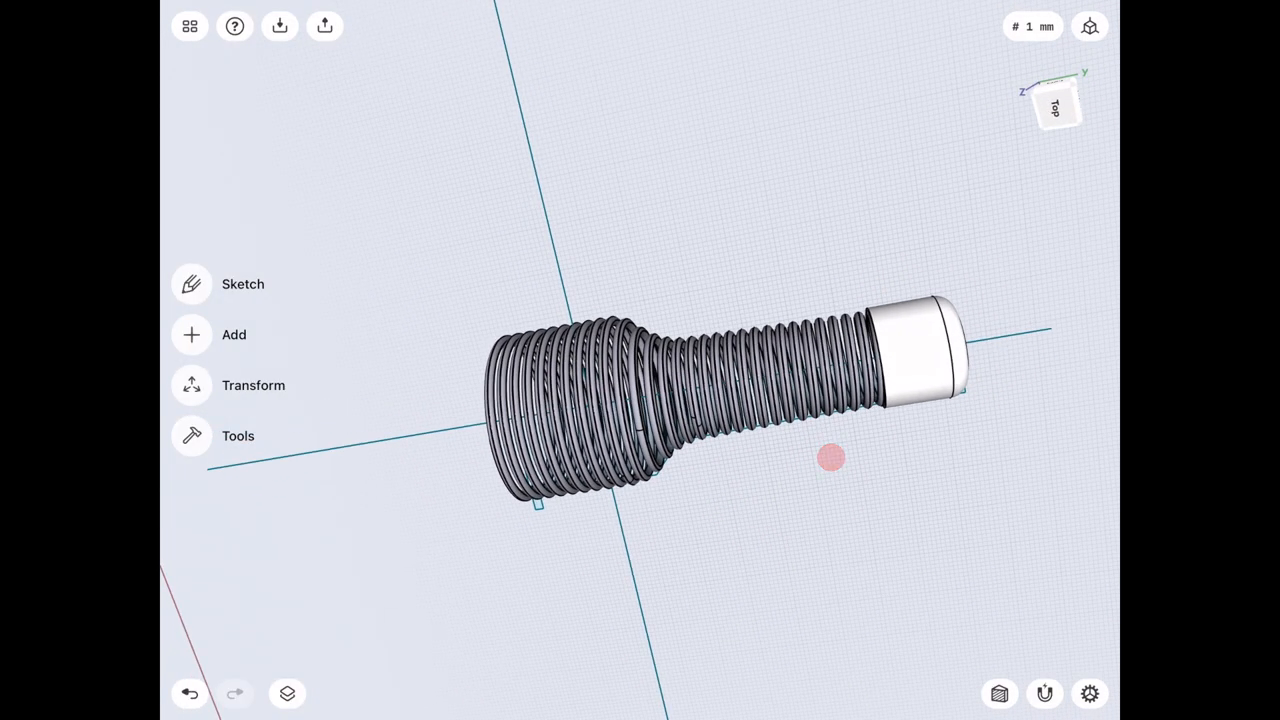
{"action": "left_click", "coordinate": [288, 694]}
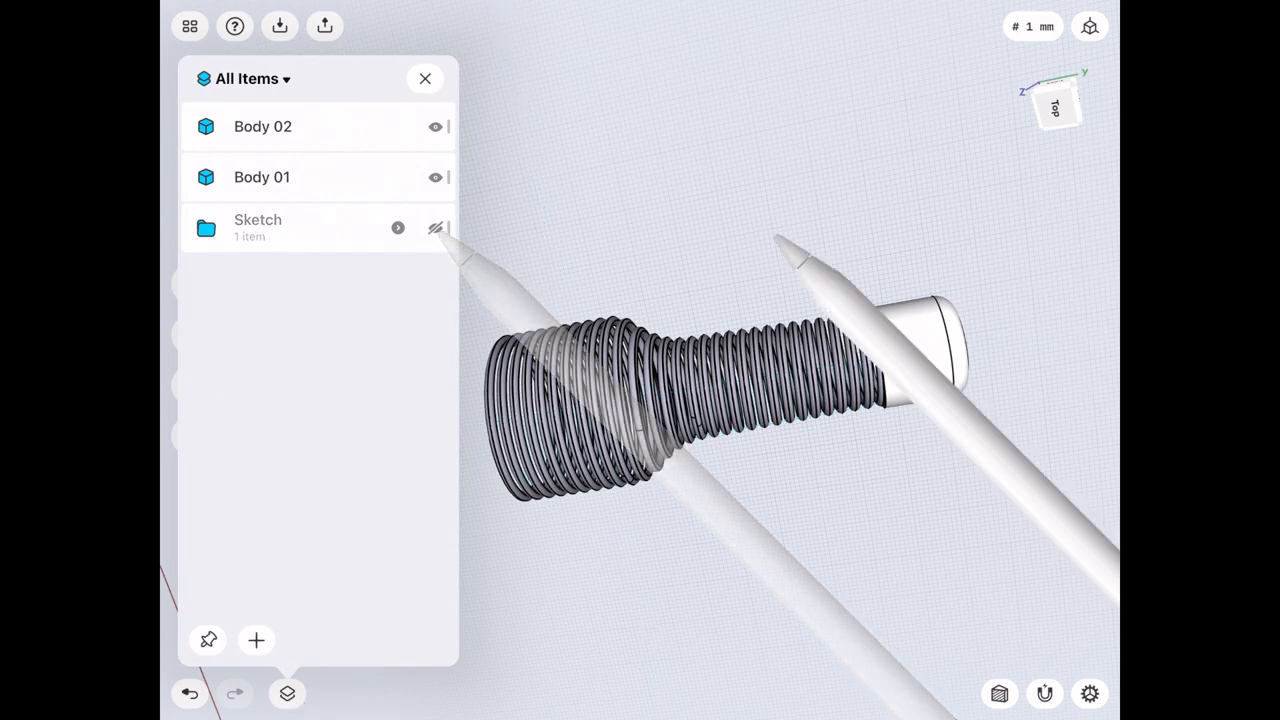